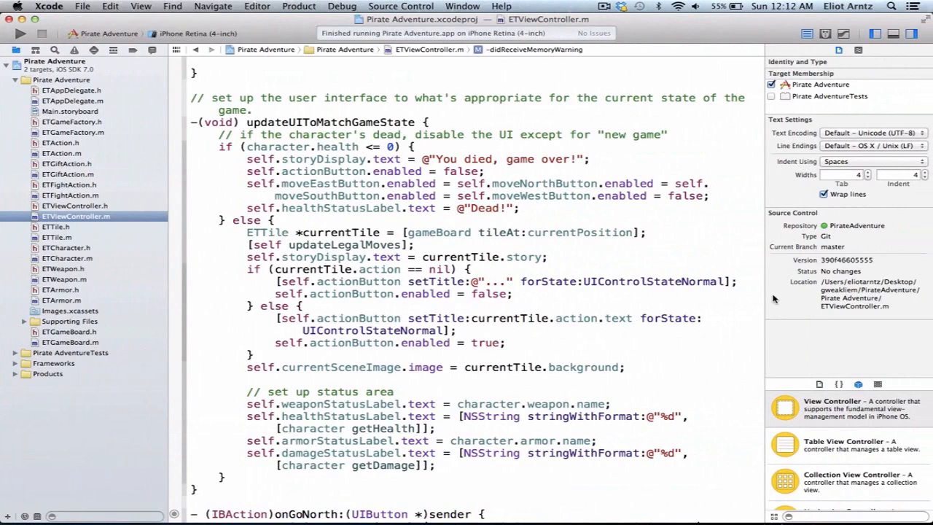
pyautogui.moveTo(79, 233)
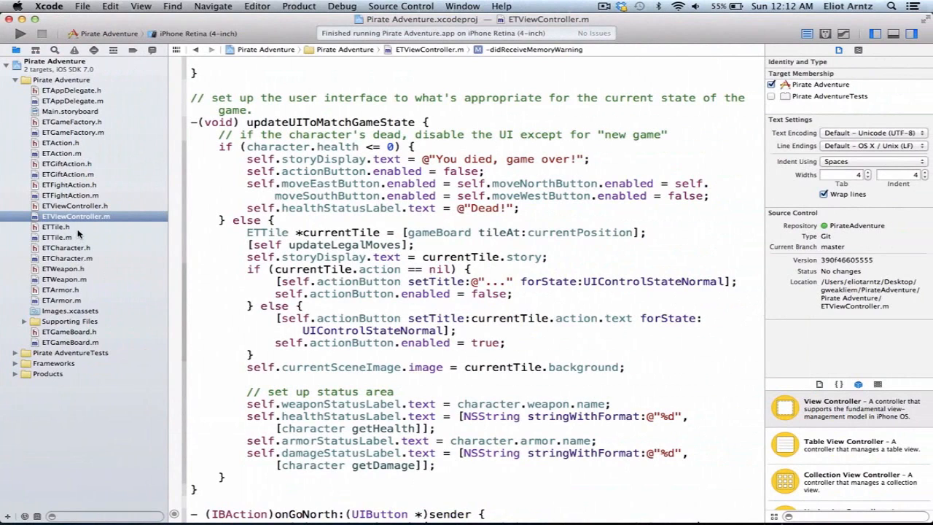
# Step: View the ETTile.h interface with its story, background and action properties
pyautogui.click(56, 228)
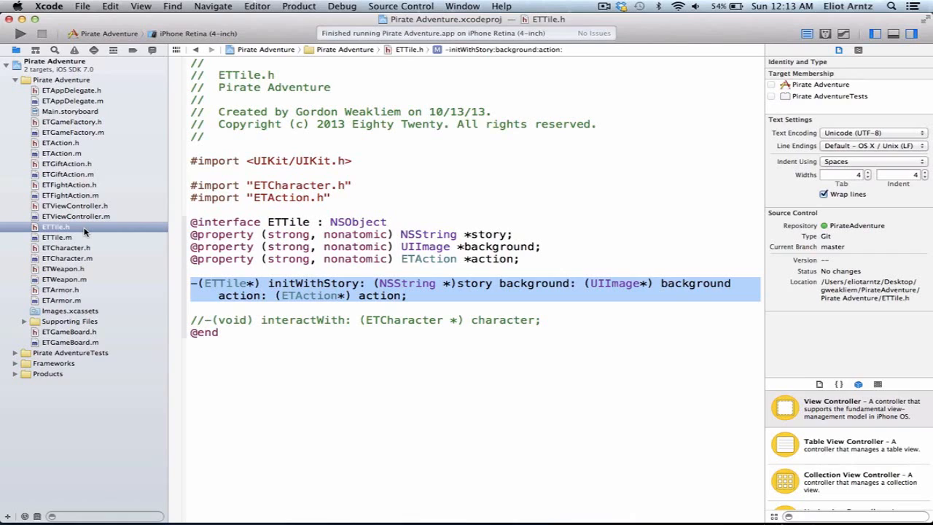
pyautogui.moveTo(88, 219)
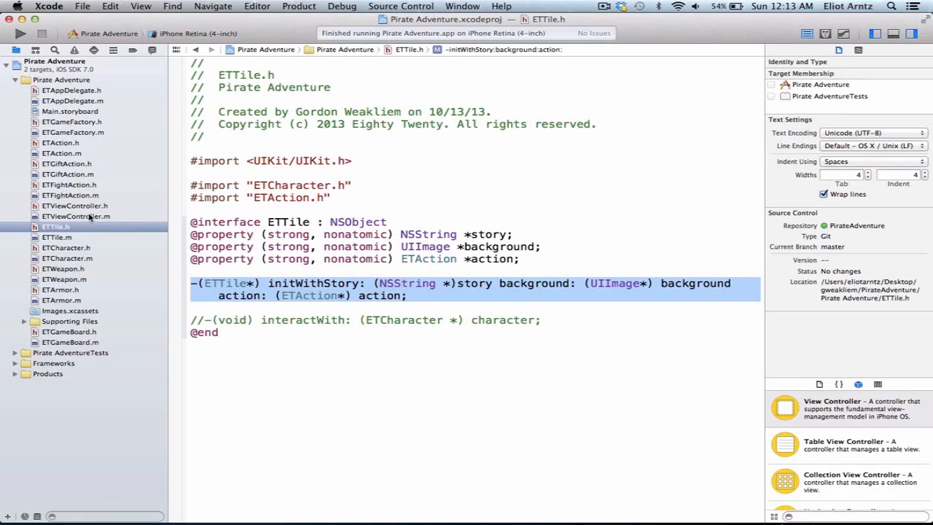
pyautogui.moveTo(66, 102)
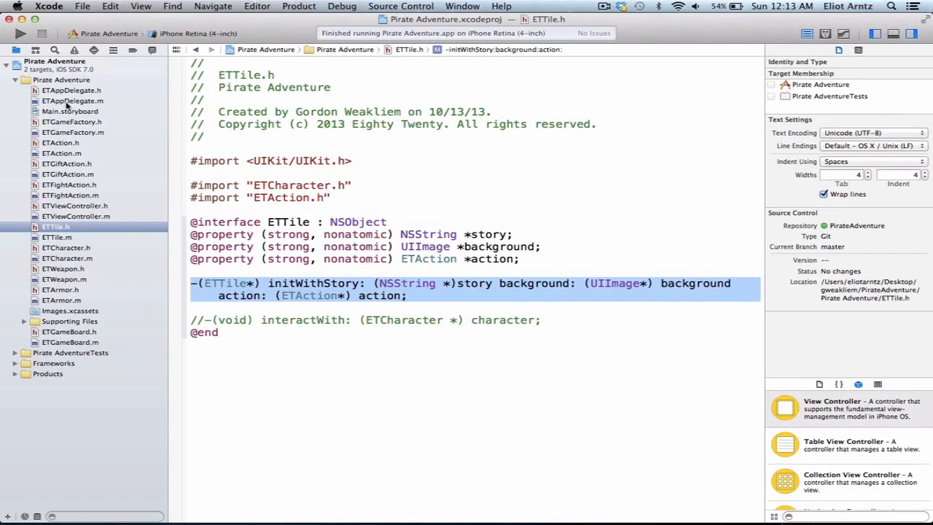
pyautogui.moveTo(76, 113)
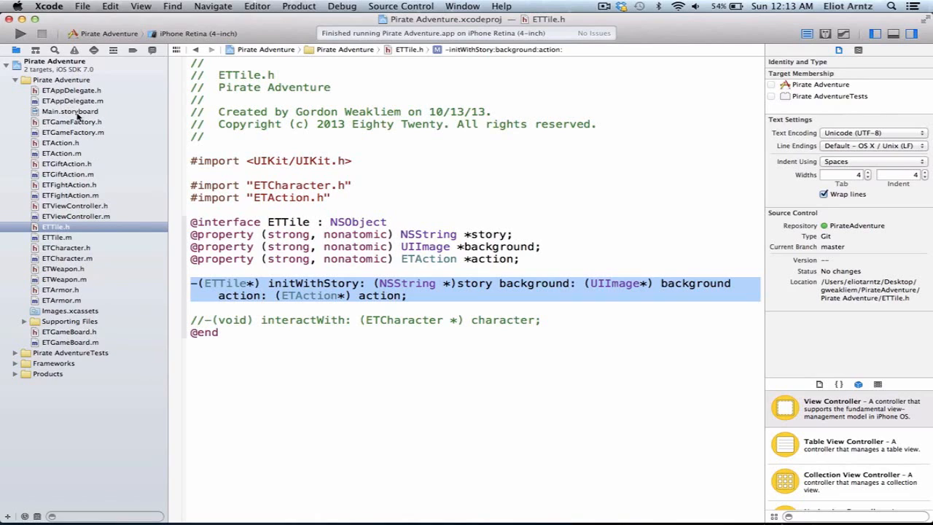
pyautogui.moveTo(59, 309)
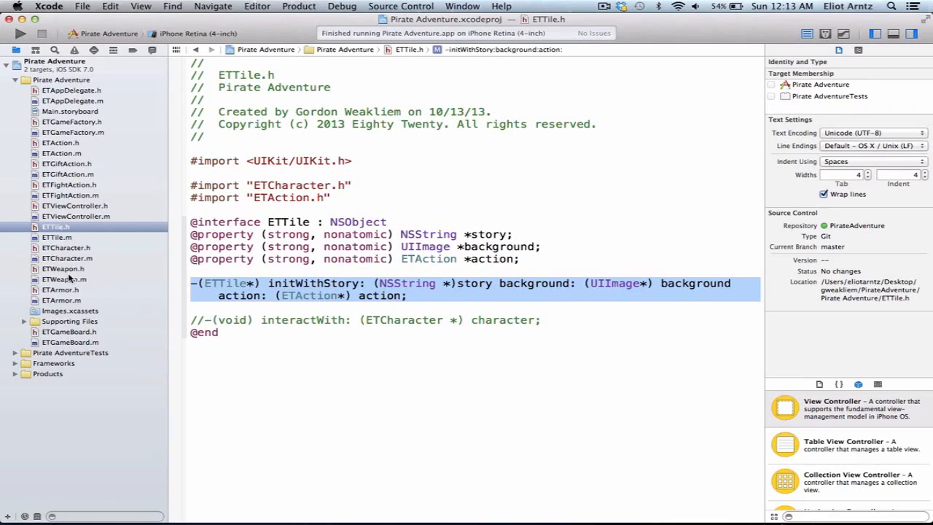
pyautogui.moveTo(73, 307)
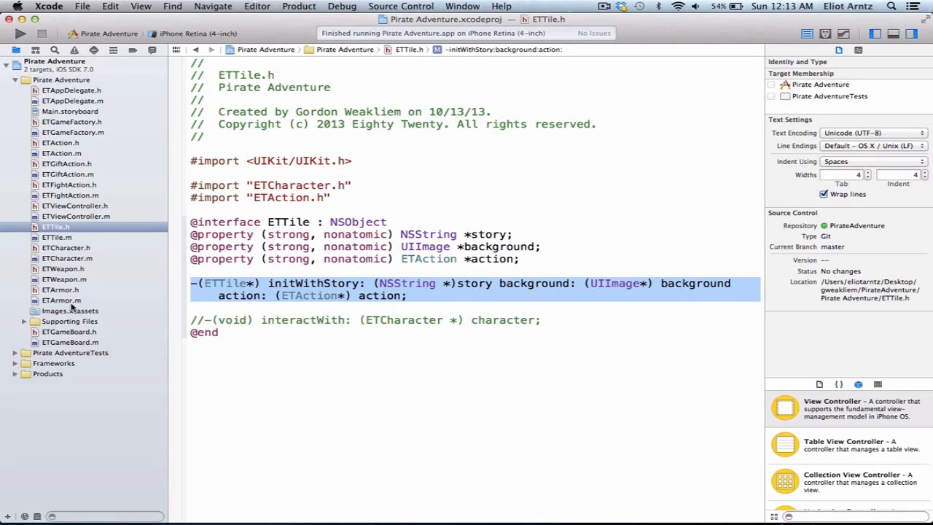
pyautogui.moveTo(47, 280)
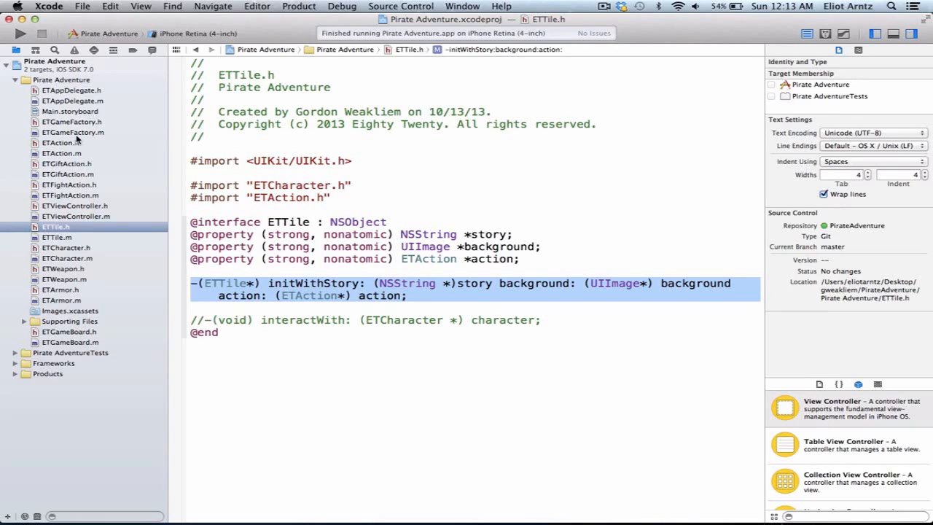
# Step: Review updateLegalMoves and updateUIToMatchGameState in ETViewController.m
pyautogui.click(76, 215)
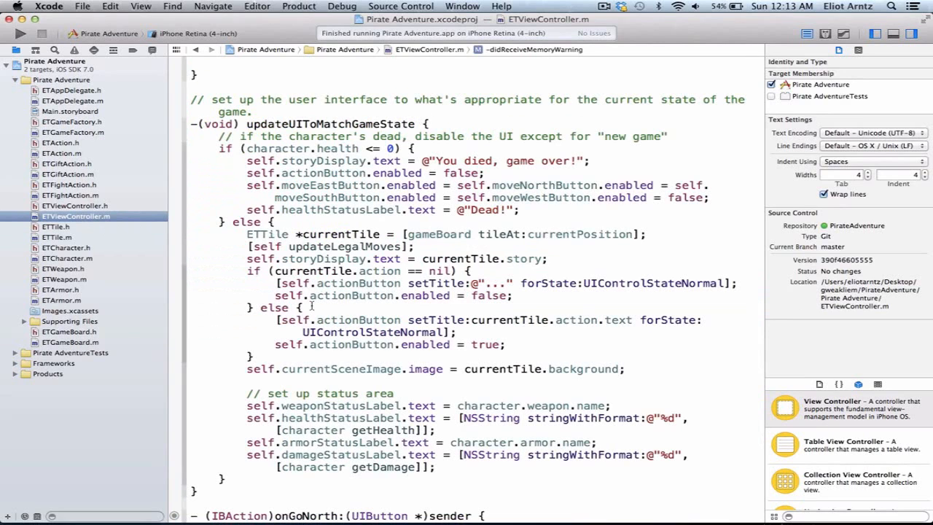
pyautogui.scroll(3)
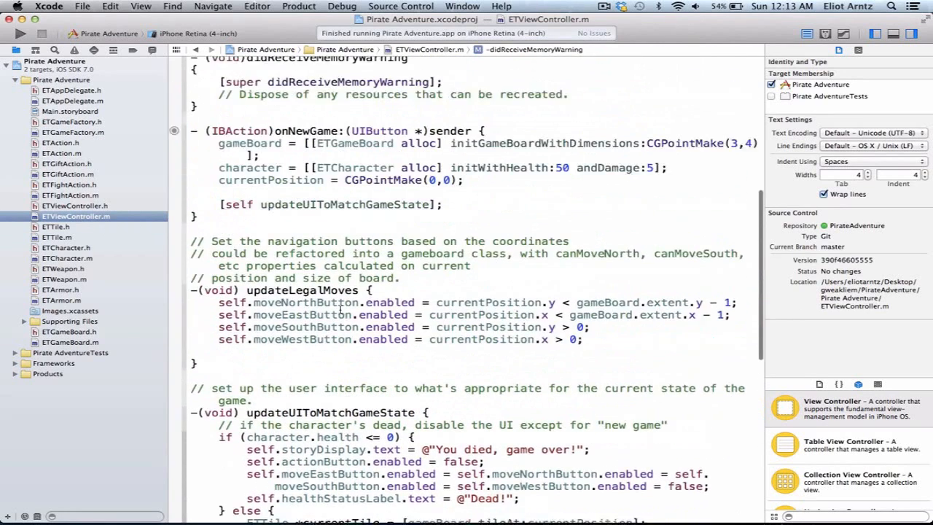
pyautogui.scroll(3)
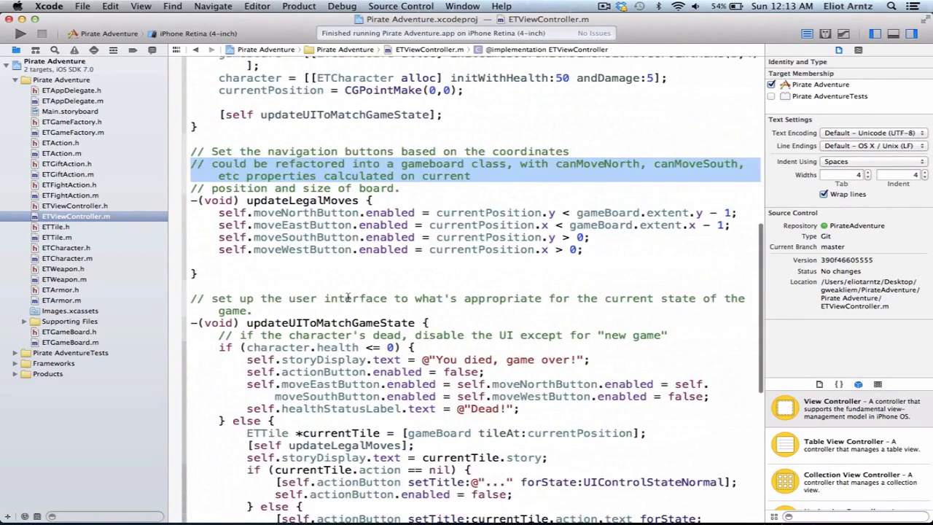
pyautogui.scroll(-3)
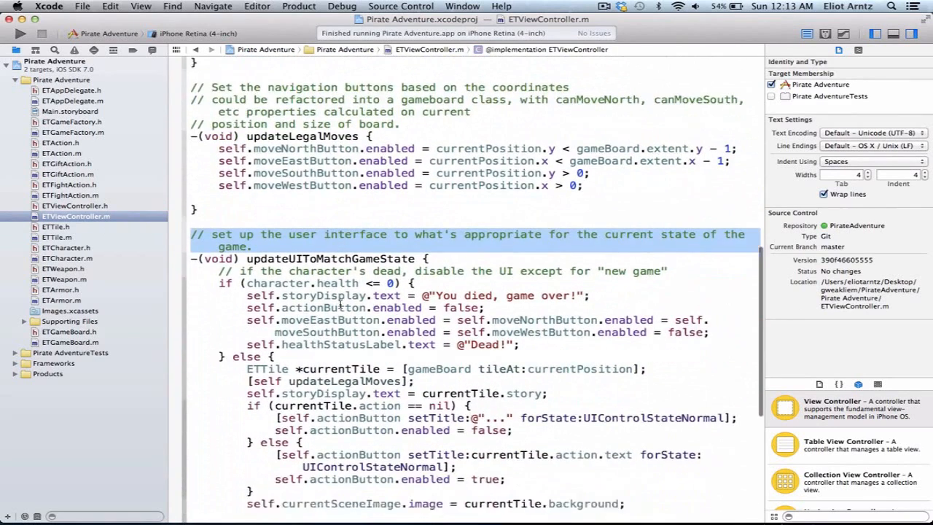
pyautogui.scroll(3)
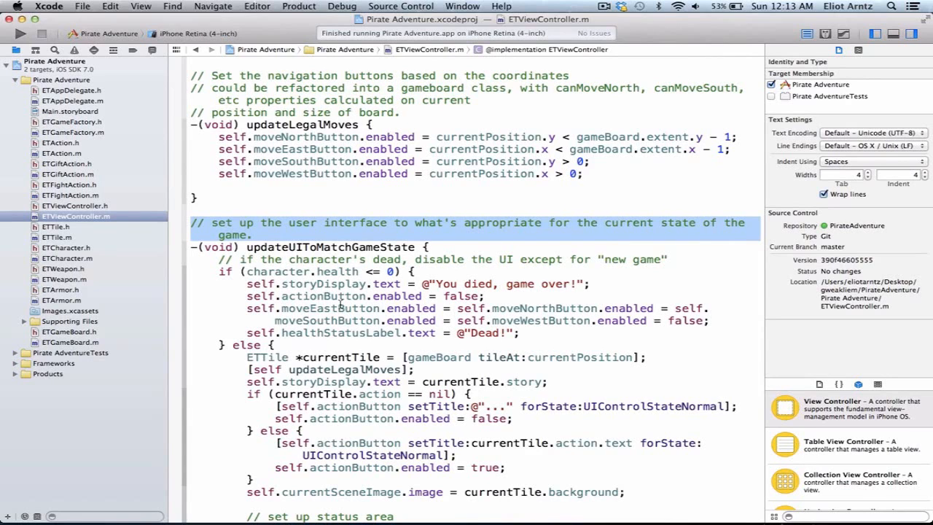
pyautogui.scroll(-3)
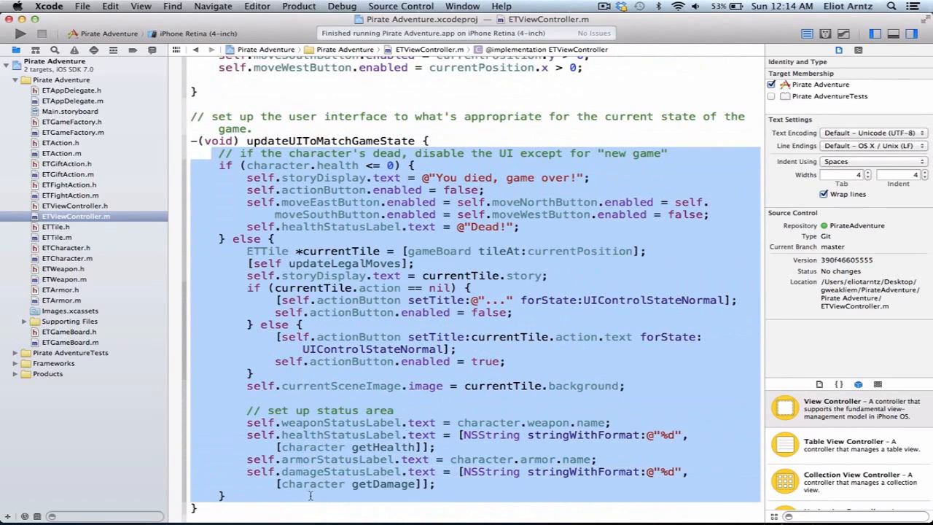
pyautogui.click(376, 315)
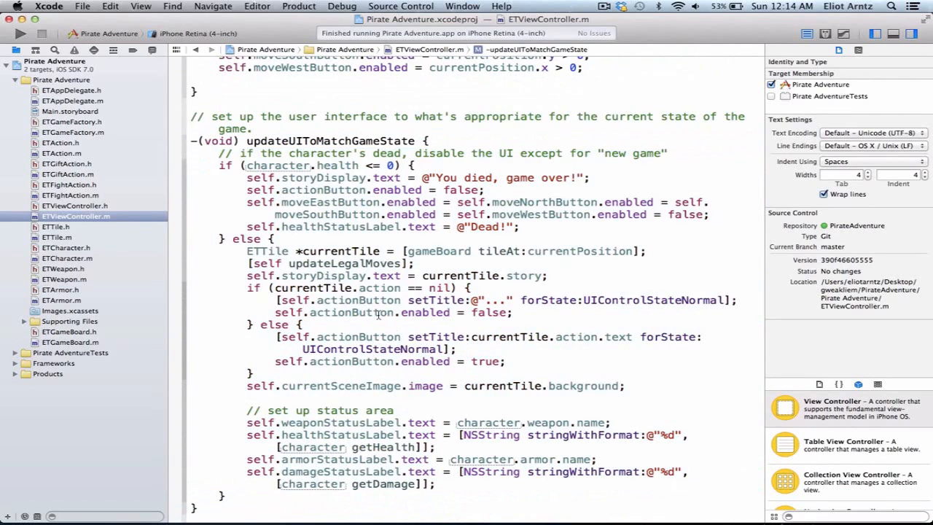
pyautogui.scroll(-3)
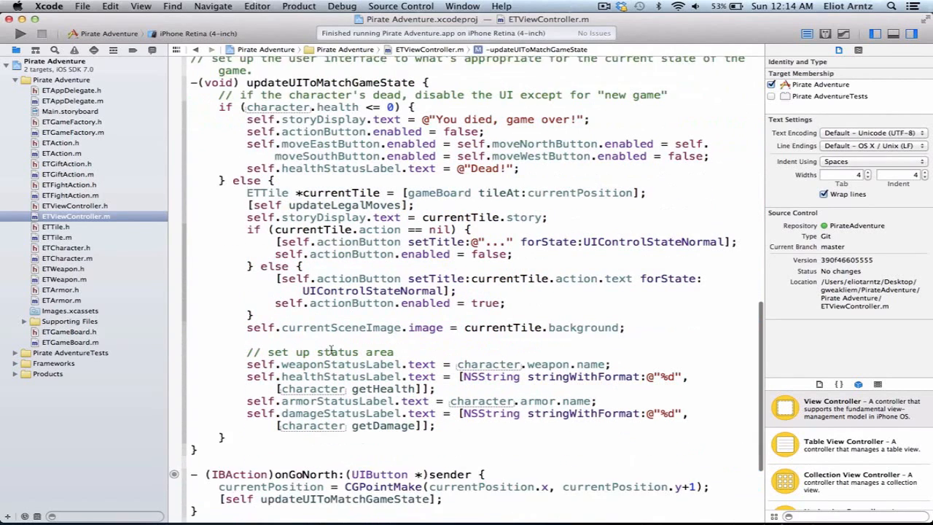
pyautogui.scroll(3)
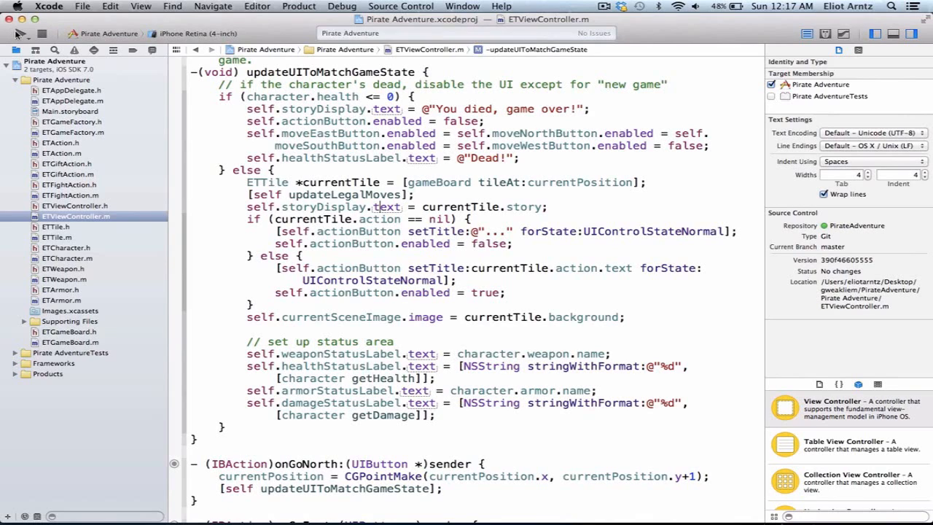
# Step: Run Pirate Adventure, move north to the pistols tile and east onto the boss tile until game over
pyautogui.click(20, 33)
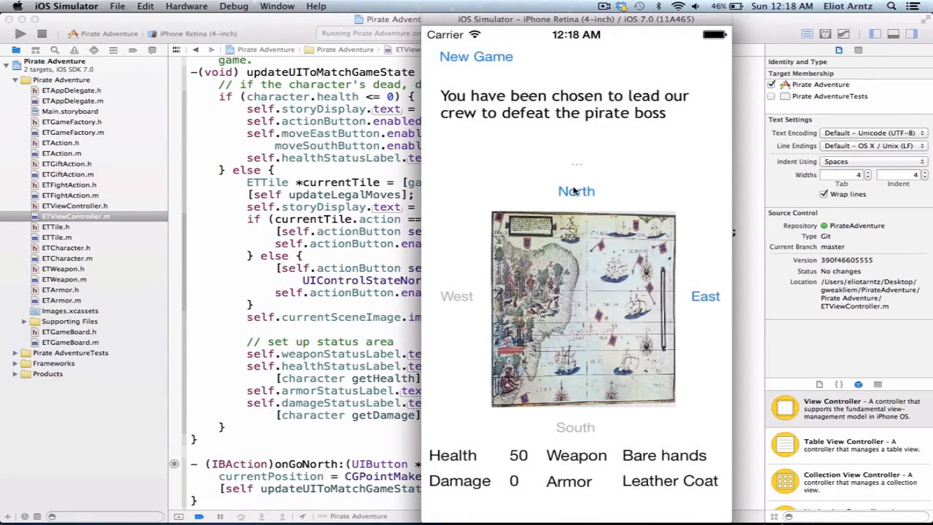
pyautogui.click(576, 191)
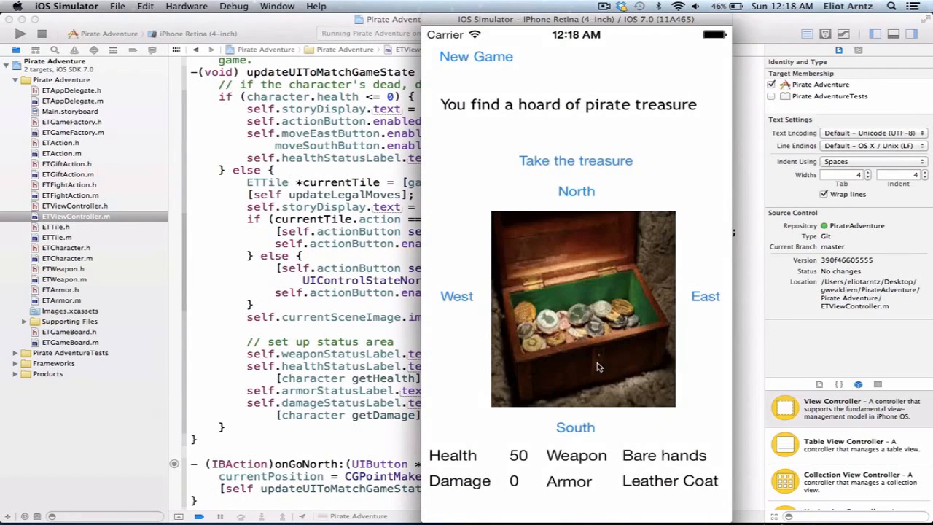
pyautogui.click(575, 191)
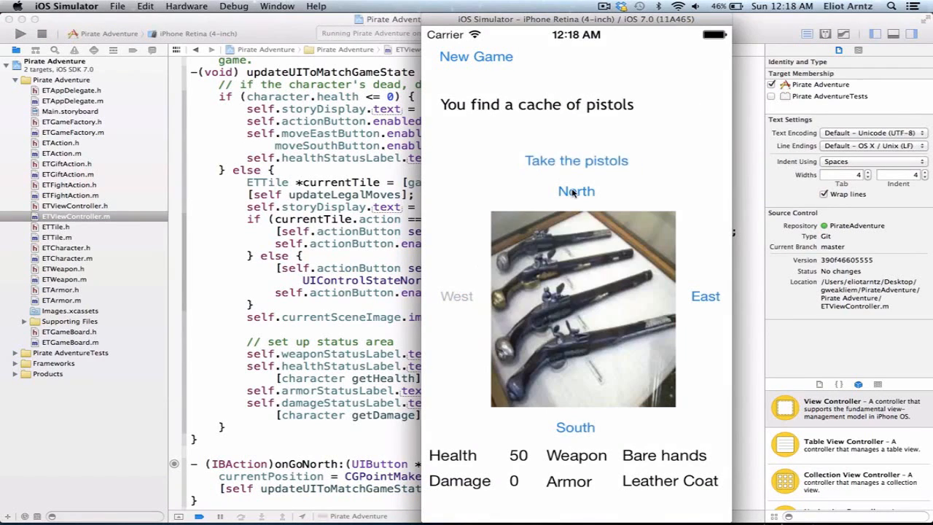
pyautogui.moveTo(458, 289)
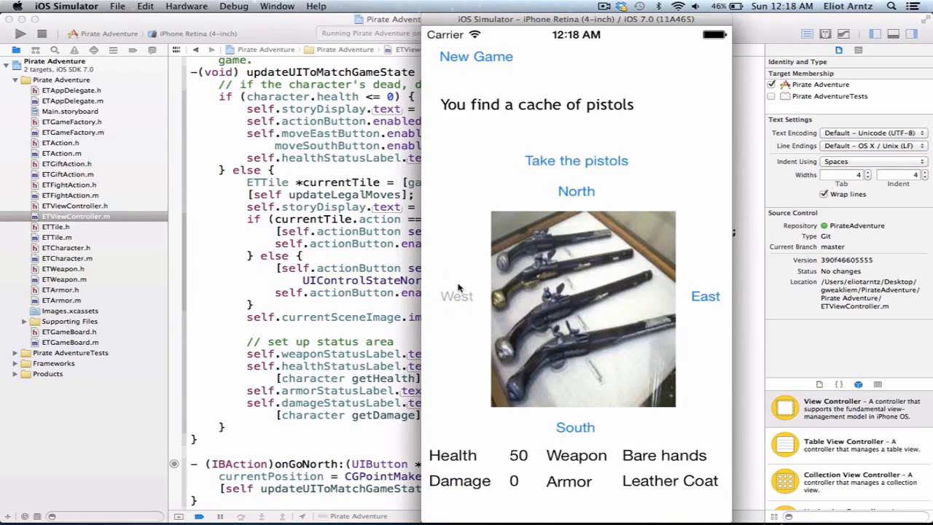
pyautogui.moveTo(452, 307)
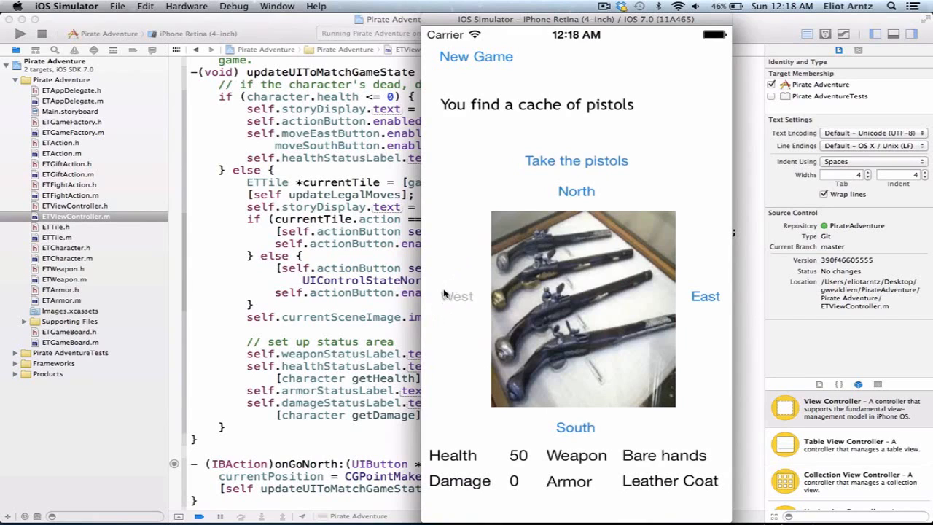
pyautogui.click(575, 191)
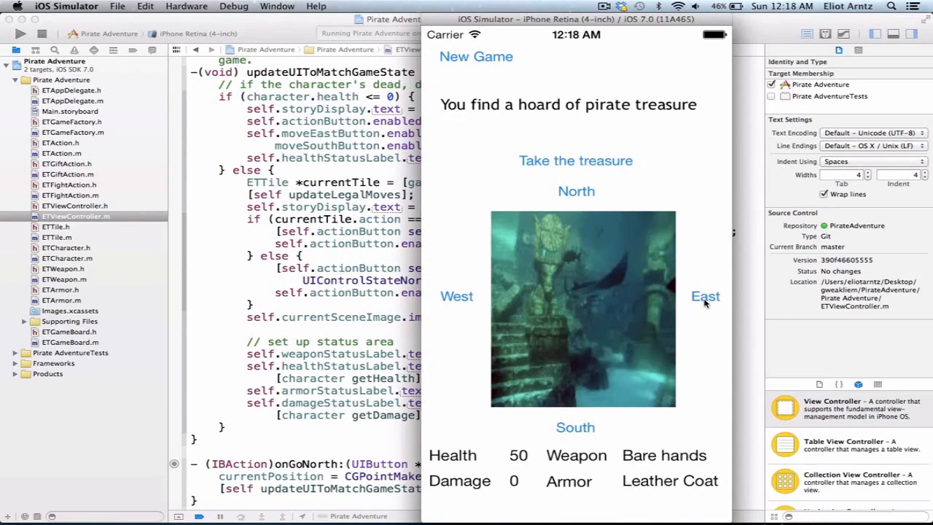
pyautogui.click(705, 296)
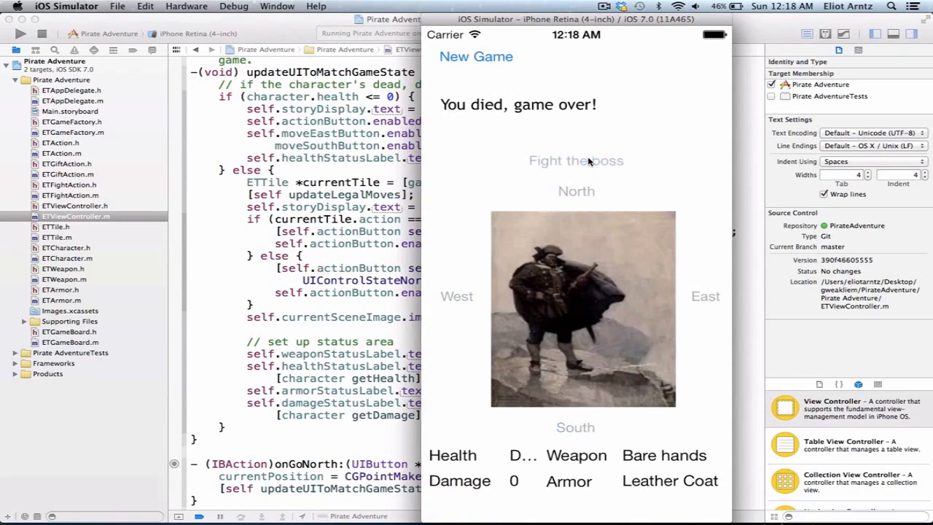
pyautogui.moveTo(552, 464)
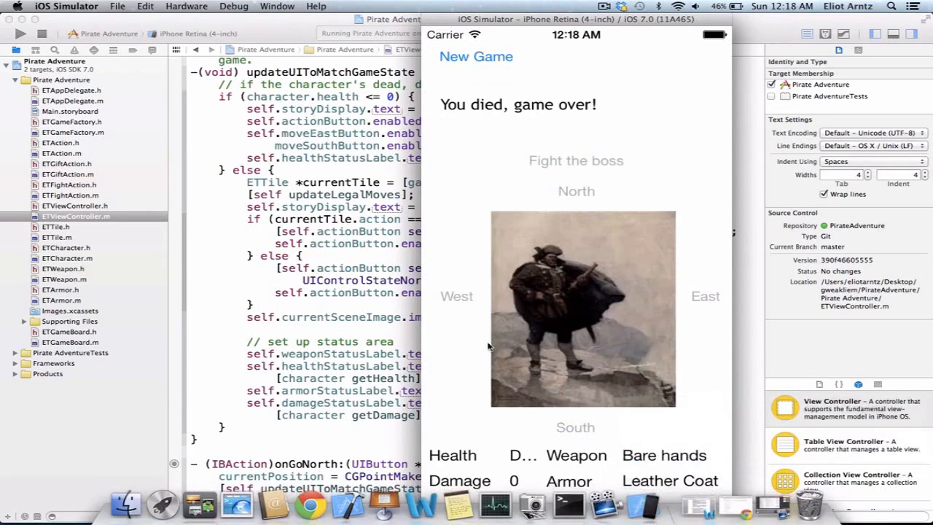
pyautogui.click(41, 35)
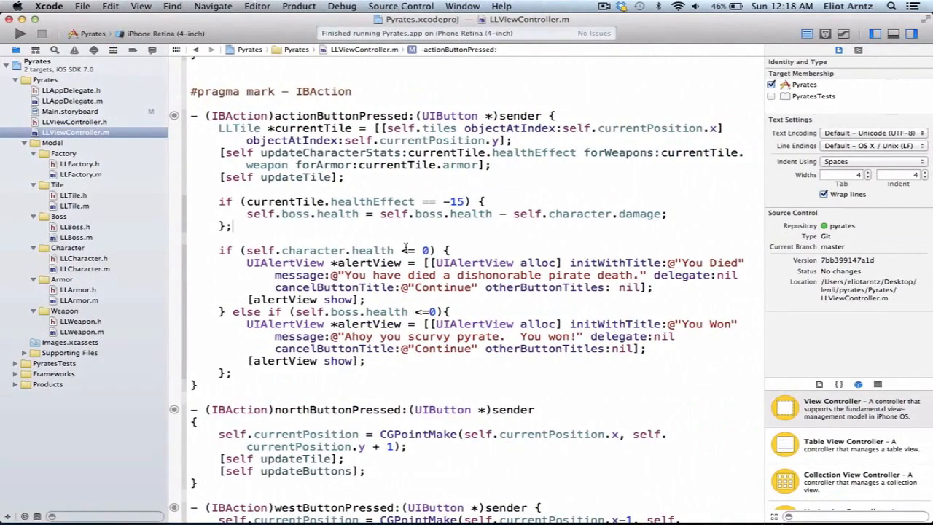
# Step: Expand the Pyrates Model group and view the LLViewController and LLArmor headers
pyautogui.scroll(3)
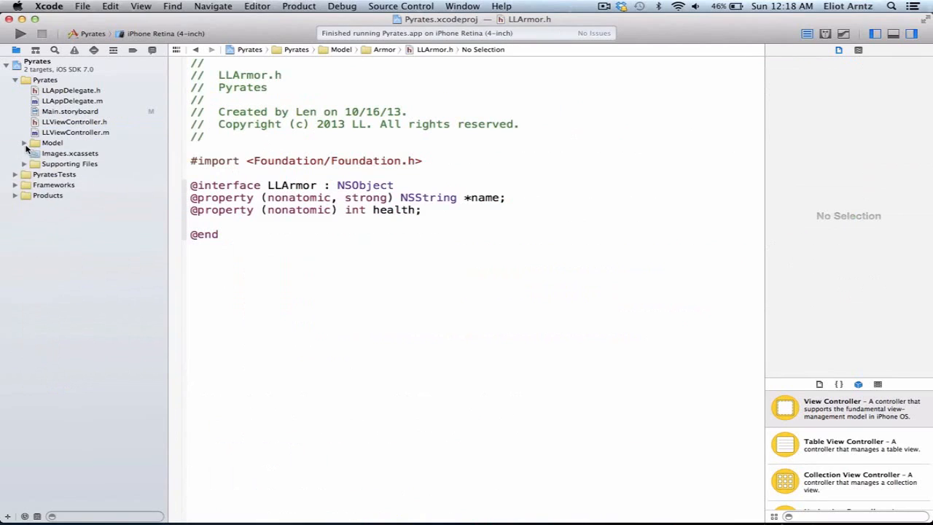
pyautogui.click(23, 143)
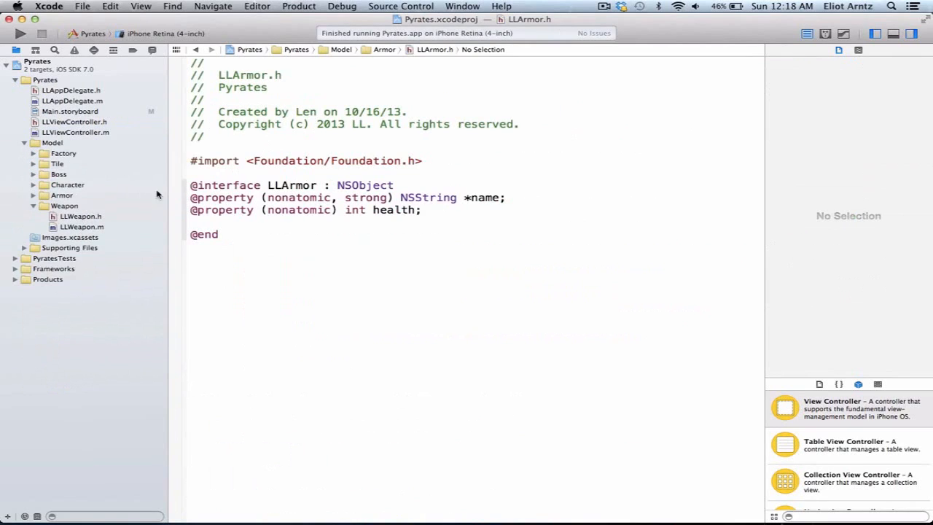
pyautogui.moveTo(229, 175)
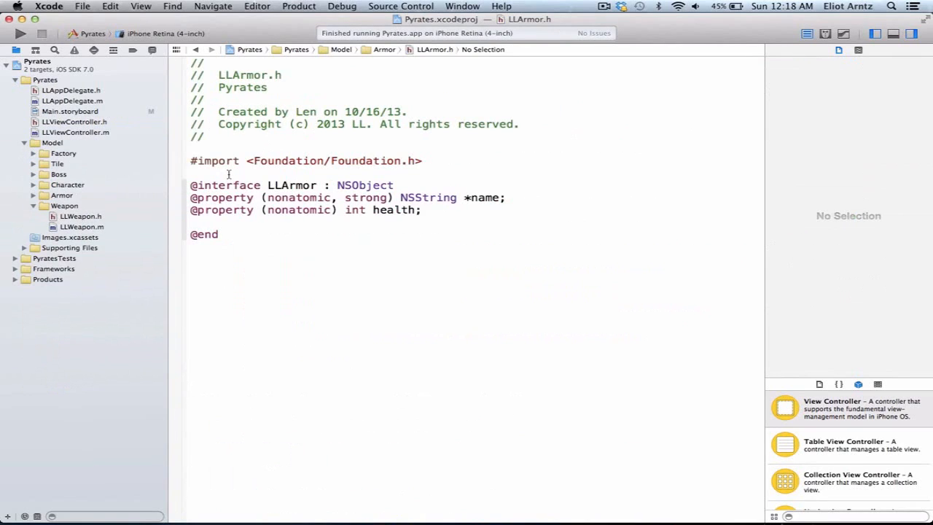
pyautogui.click(76, 131)
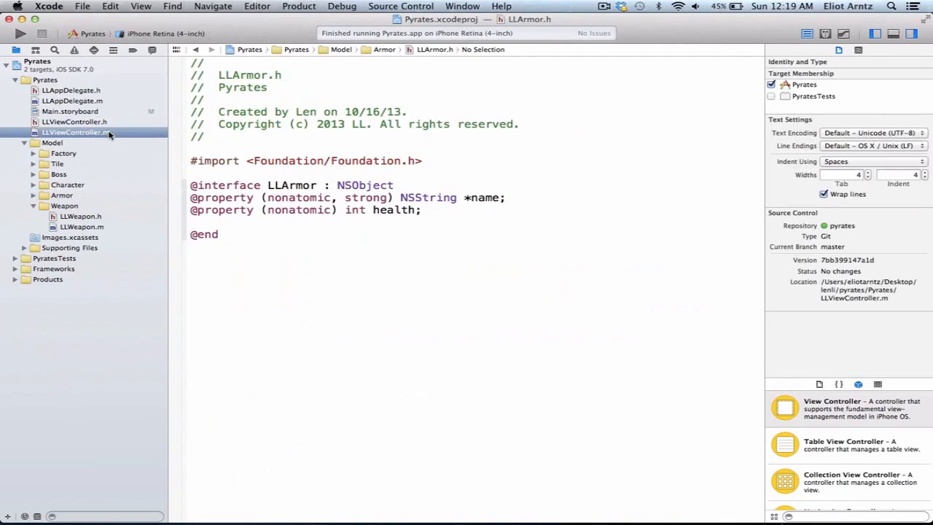
pyautogui.click(76, 131)
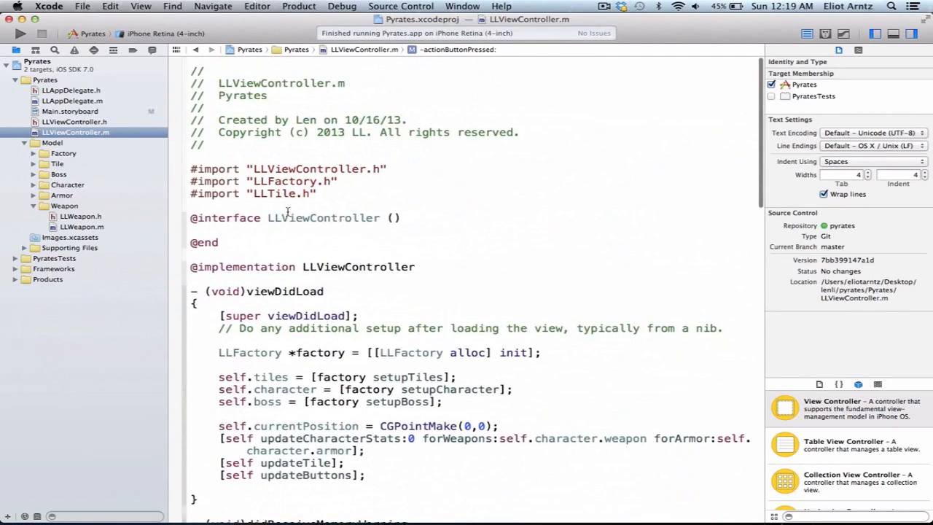
pyautogui.scroll(-3)
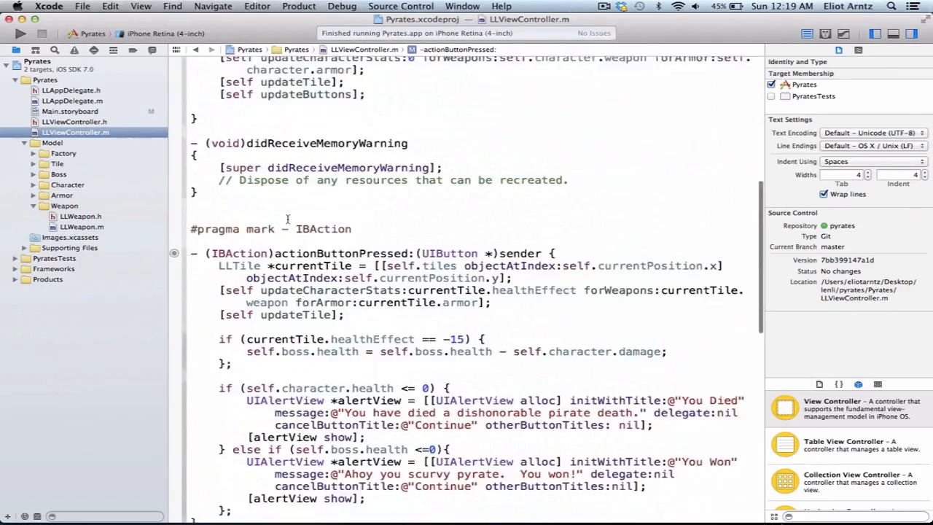
pyautogui.scroll(-3)
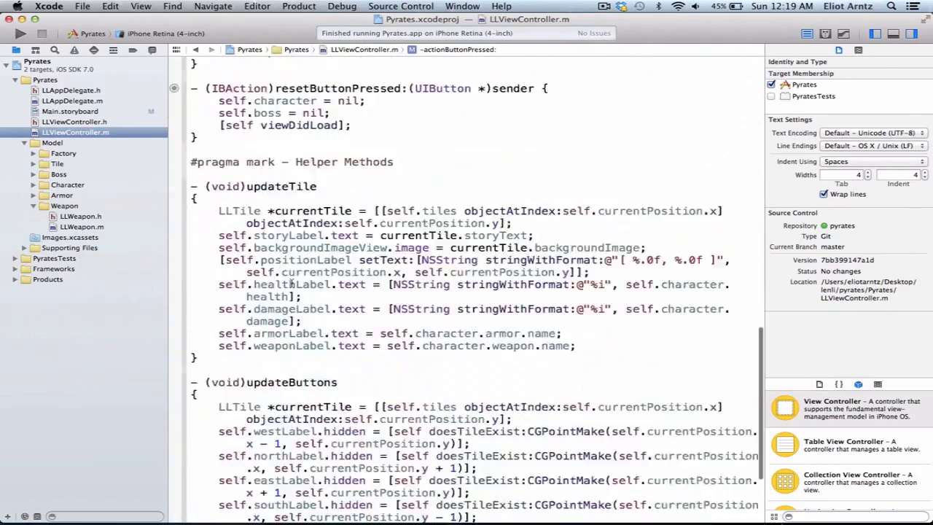
pyautogui.scroll(-3)
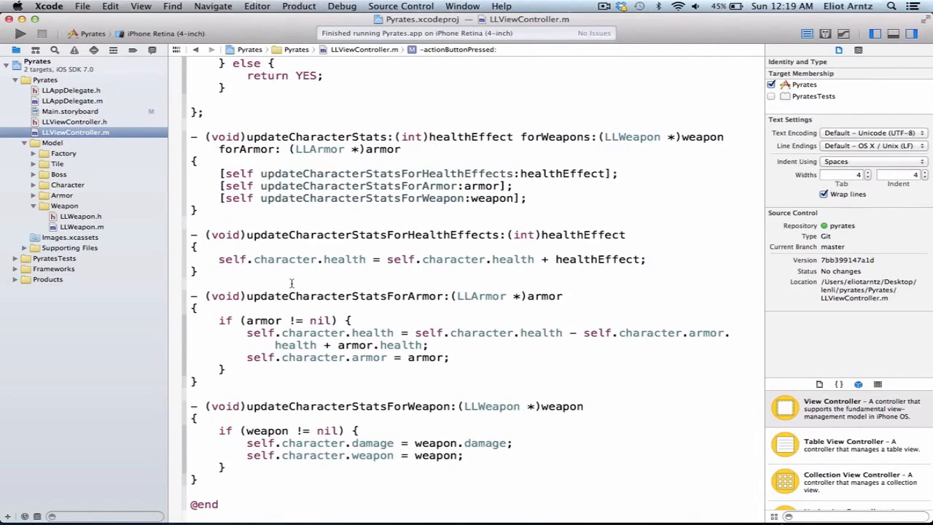
pyautogui.scroll(3)
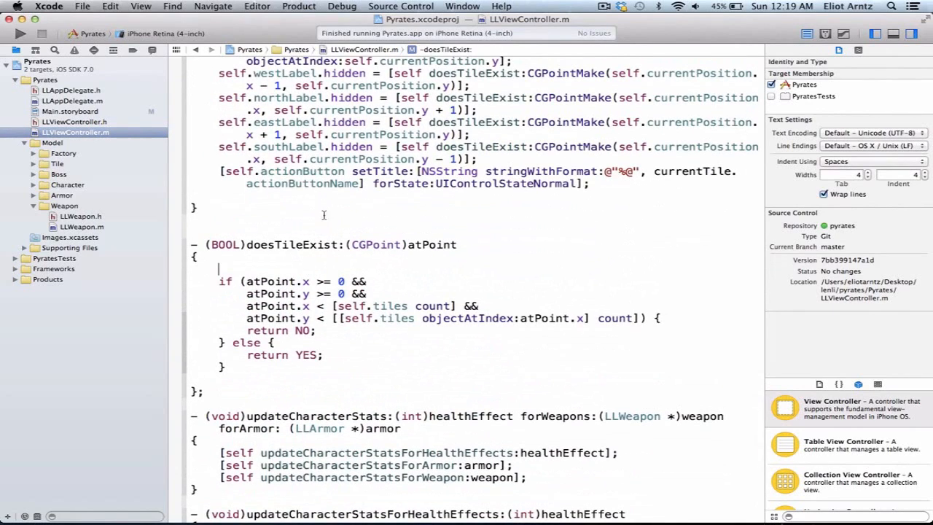
pyautogui.moveTo(219, 282); pyautogui.dragTo(313, 329)
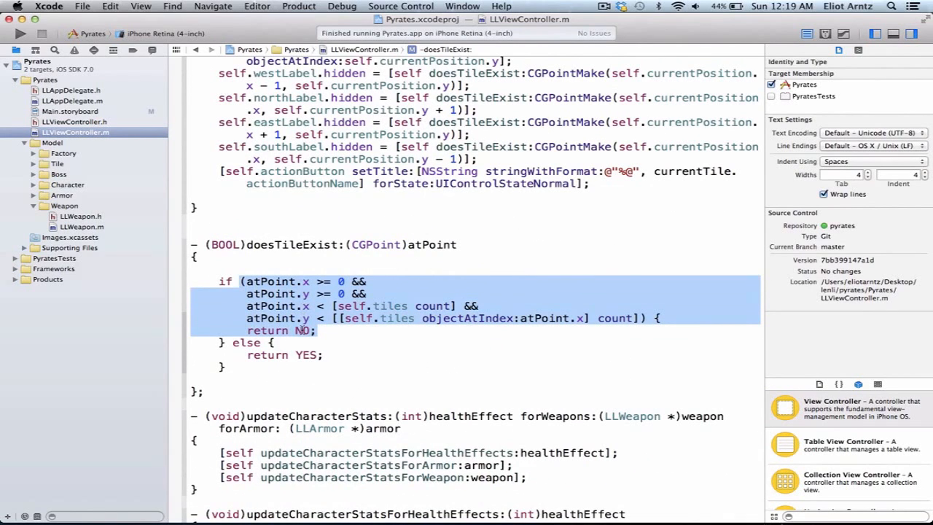
pyautogui.moveTo(313, 329)
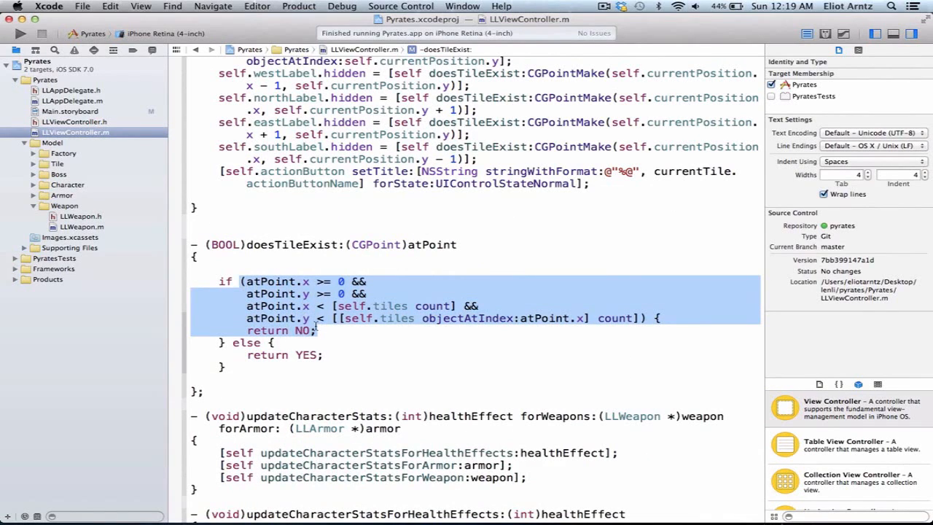
pyautogui.scroll(-3)
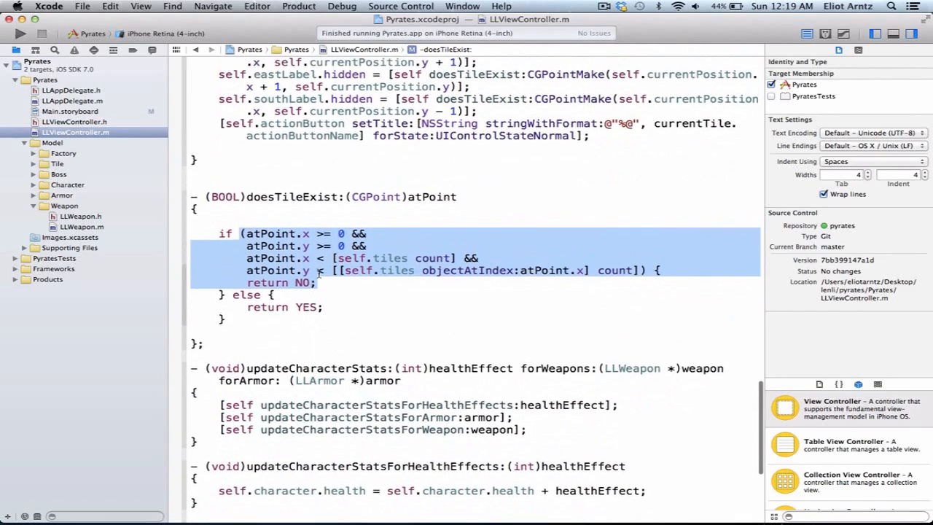
pyautogui.scroll(3)
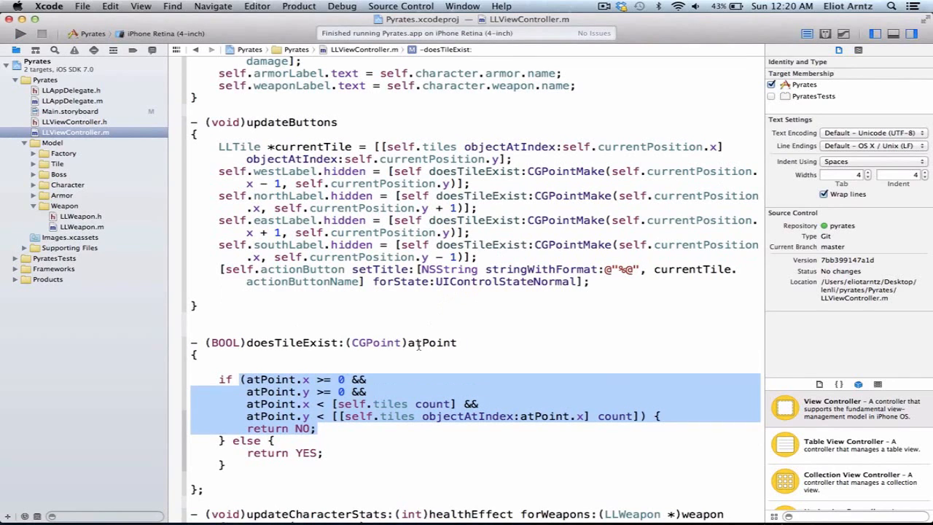
pyautogui.scroll(3)
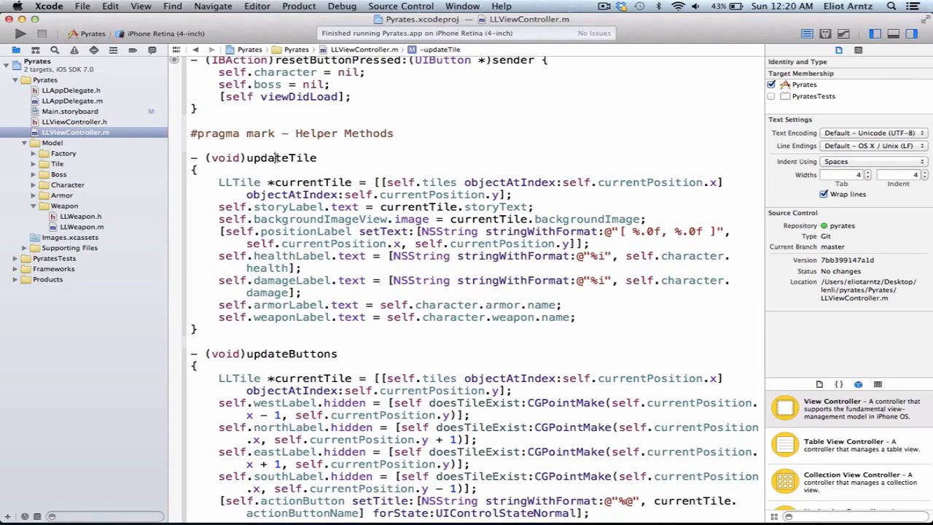
pyautogui.doubleClick(280, 157)
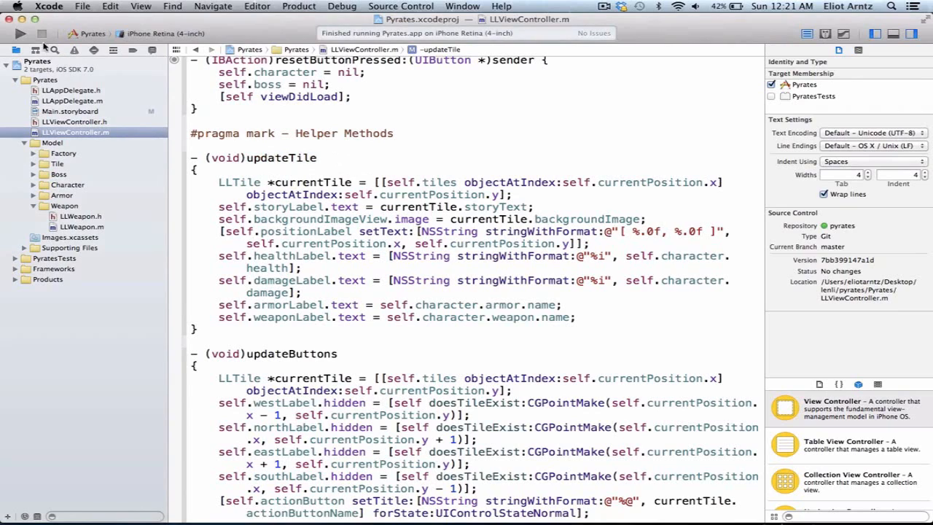
# Step: Build and run the Pyrates app and bring the simulator to the front
pyautogui.click(21, 33)
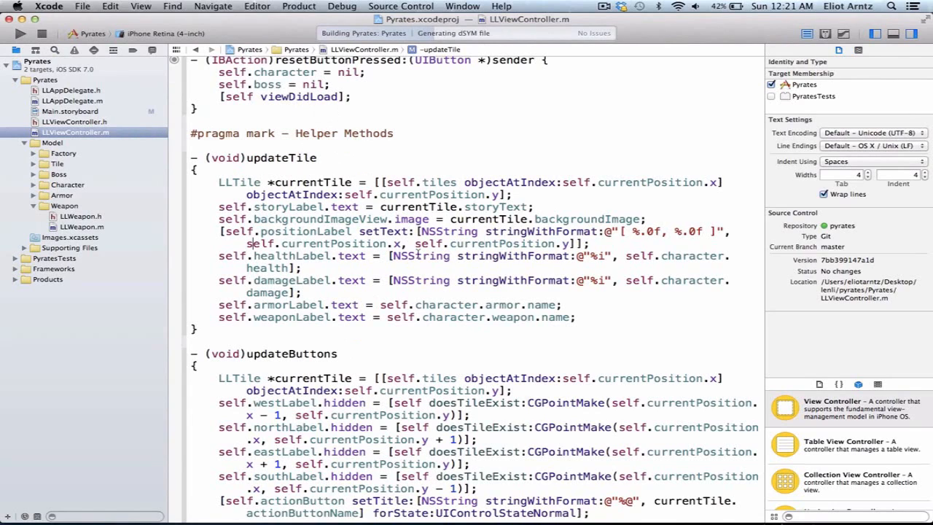
pyautogui.click(20, 34)
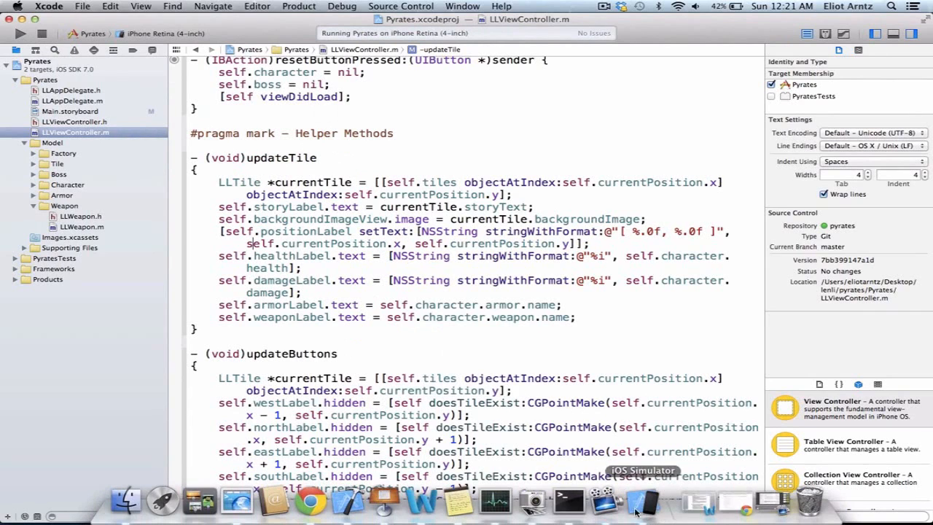
pyautogui.click(642, 502)
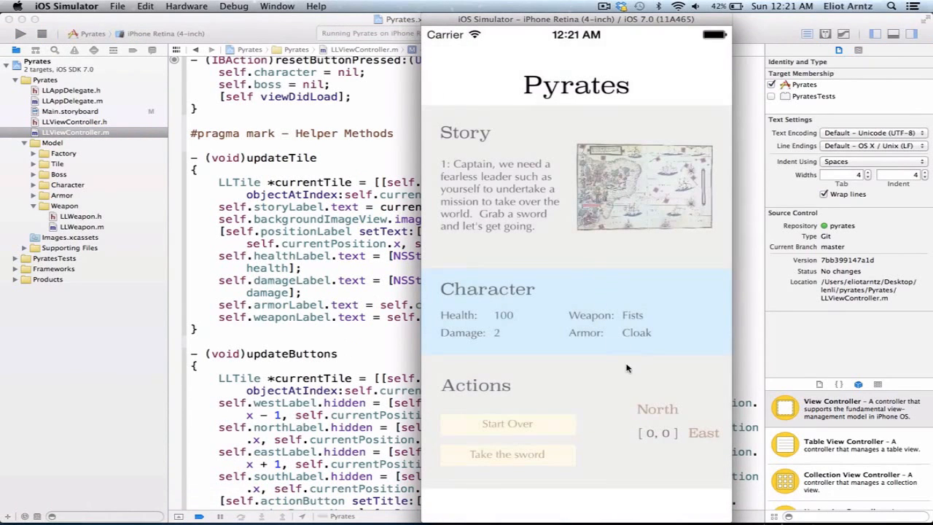
pyautogui.moveTo(543, 326)
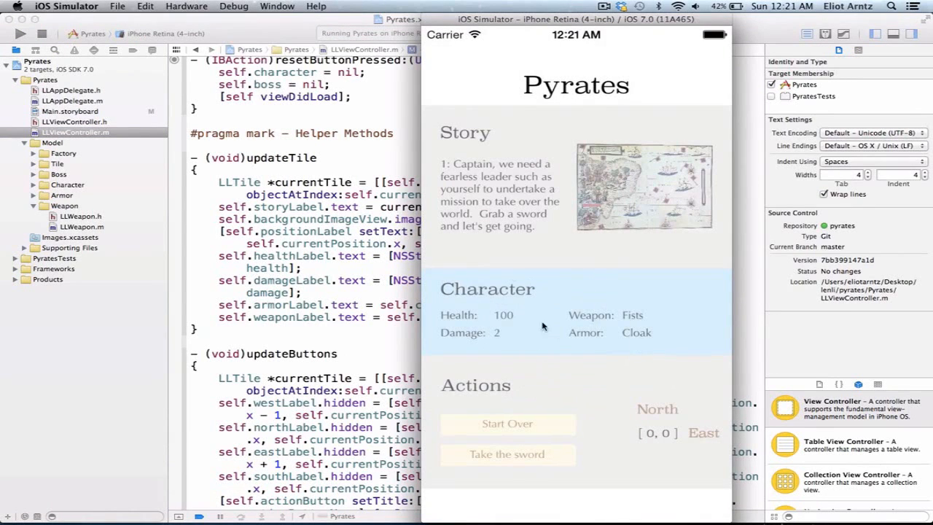
pyautogui.moveTo(663, 416)
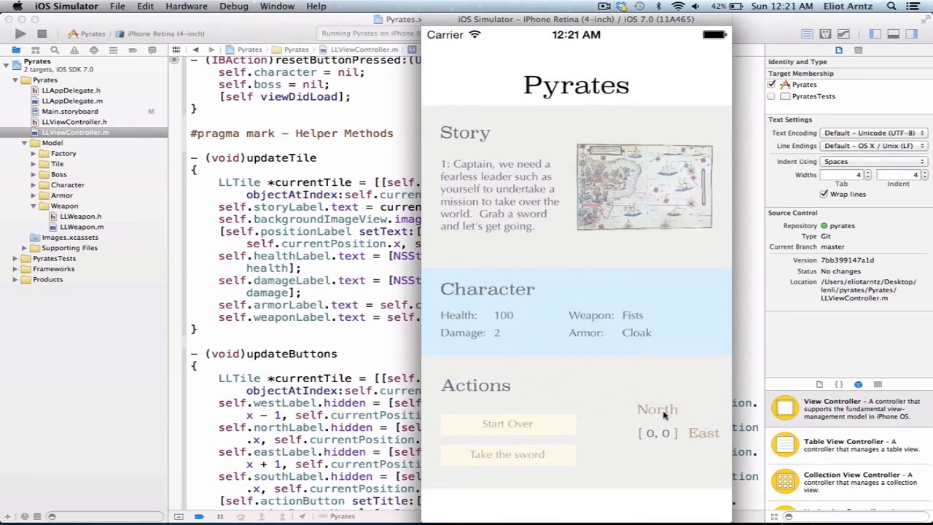
pyautogui.moveTo(663, 434)
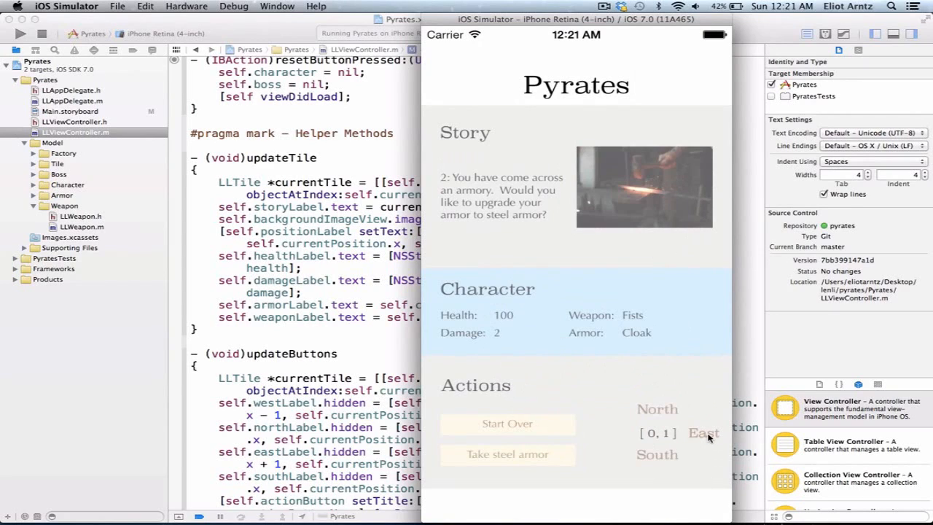
# Step: Move east through the treasure cave to the boss faceoff tile, then start the adventure over
pyautogui.click(703, 433)
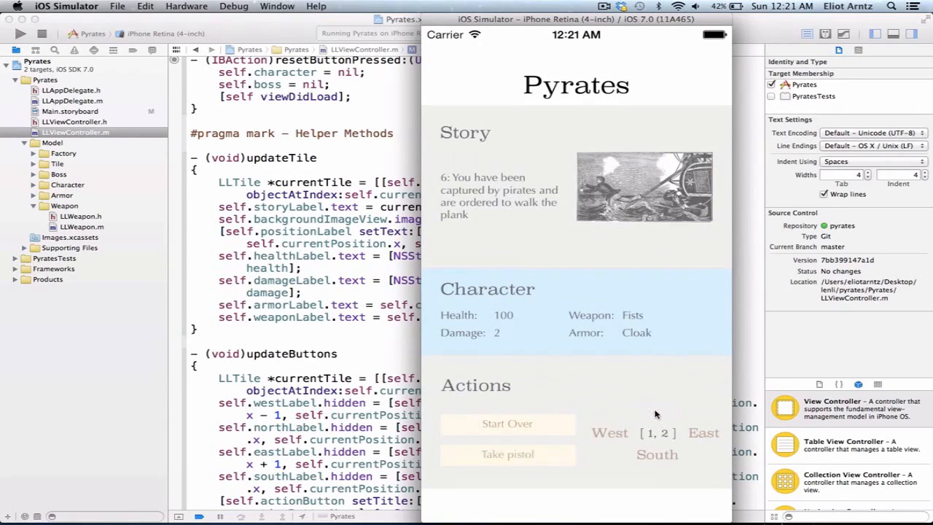
pyautogui.click(703, 431)
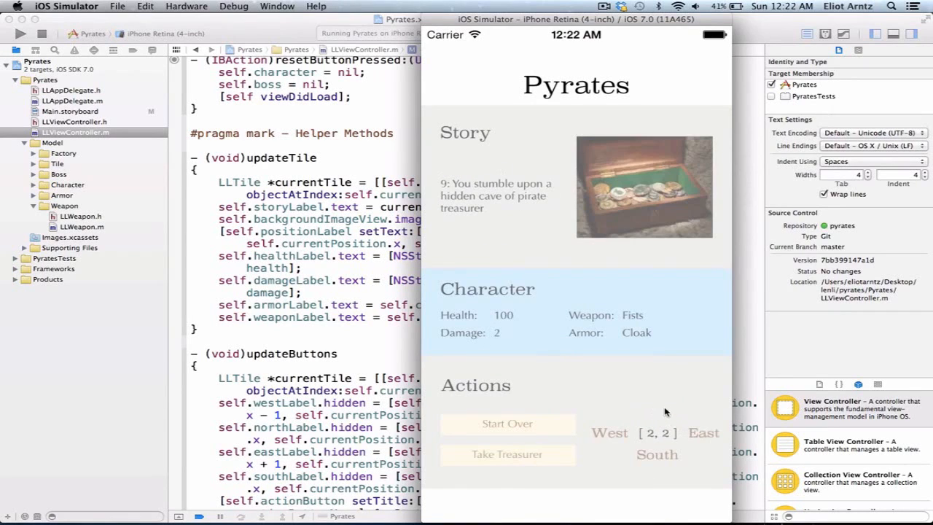
pyautogui.click(703, 431)
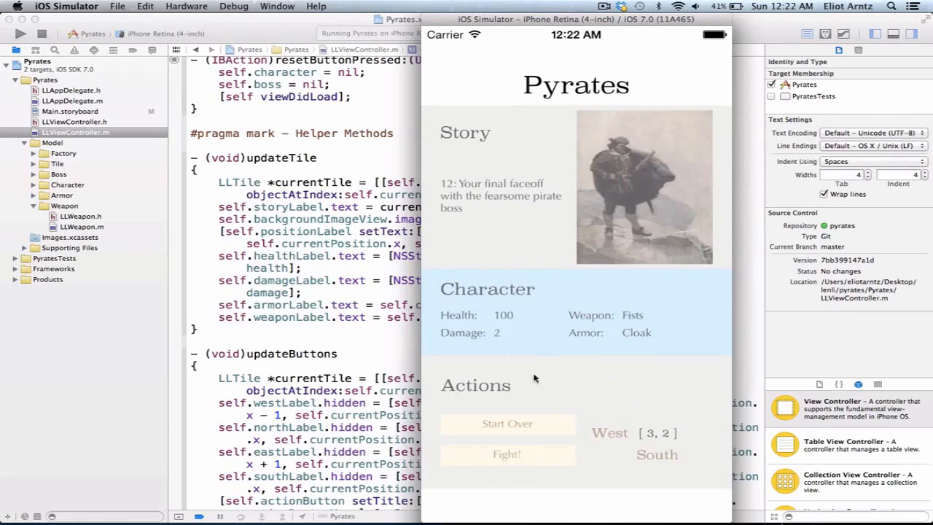
pyautogui.click(507, 423)
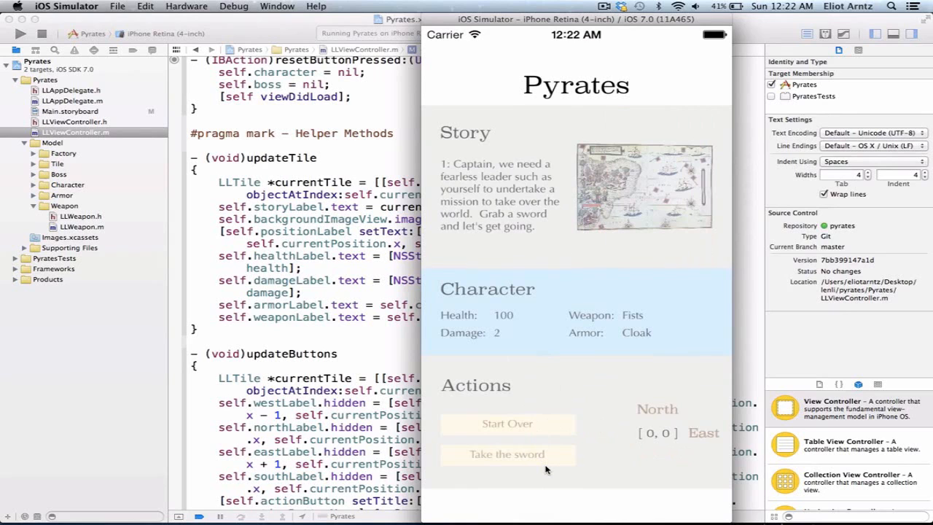
pyautogui.moveTo(670, 513)
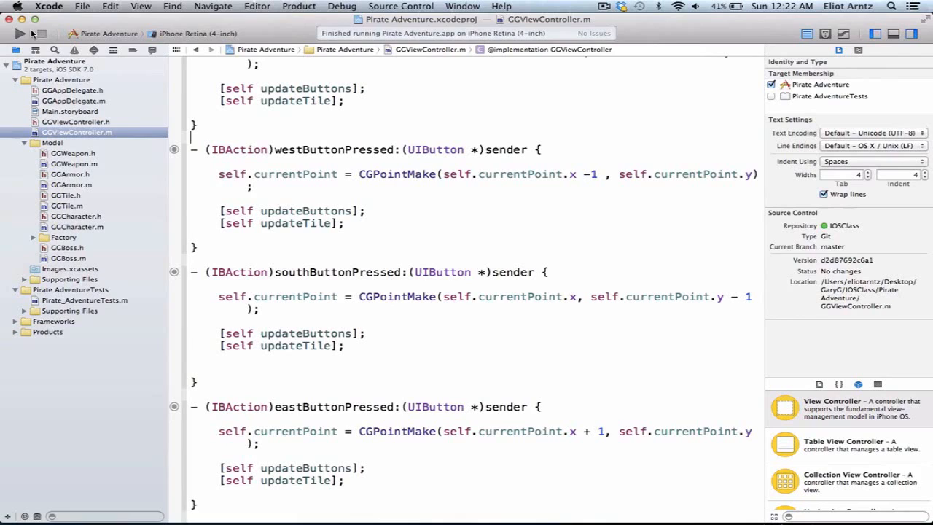
# Step: Run the GG Pirate Adventure app, landing on the treasure cave tile
pyautogui.click(21, 34)
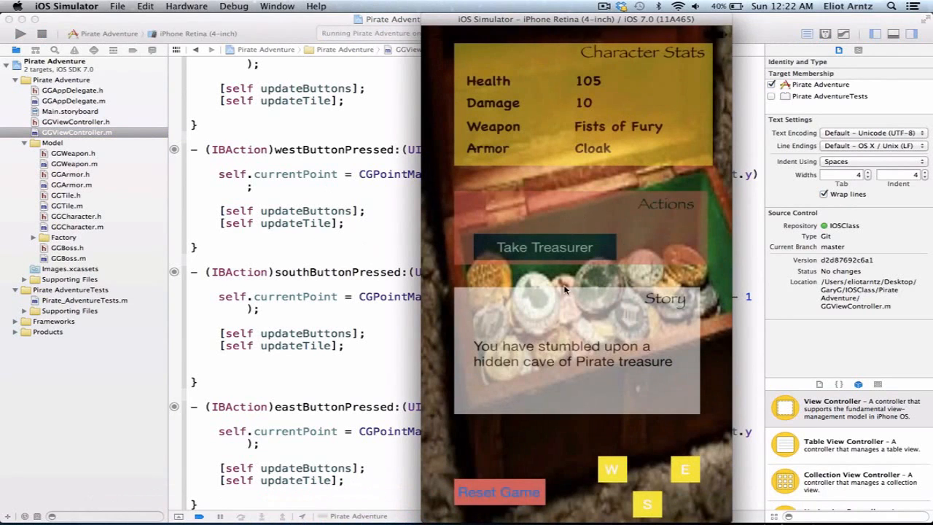
# Step: Move south from the treasure cave into the deep sea, then return to GGViewController.m
pyautogui.click(546, 246)
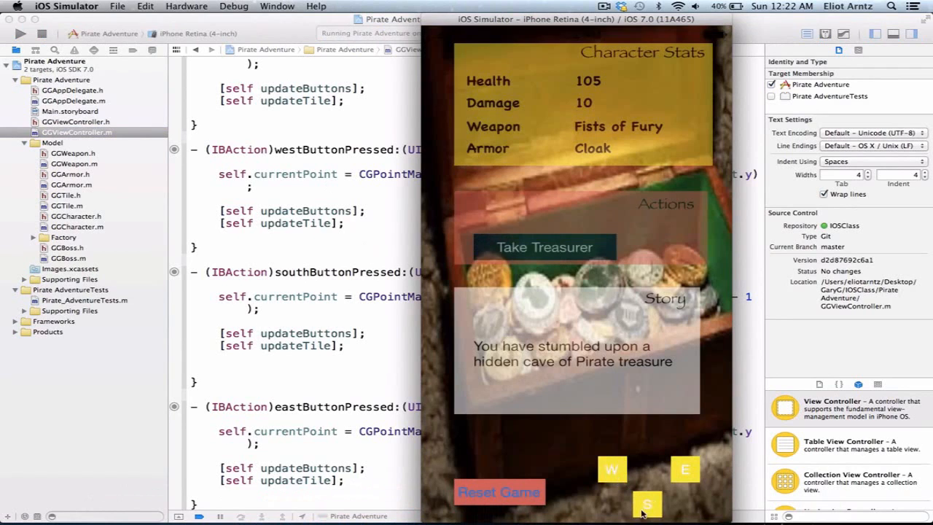
pyautogui.click(647, 504)
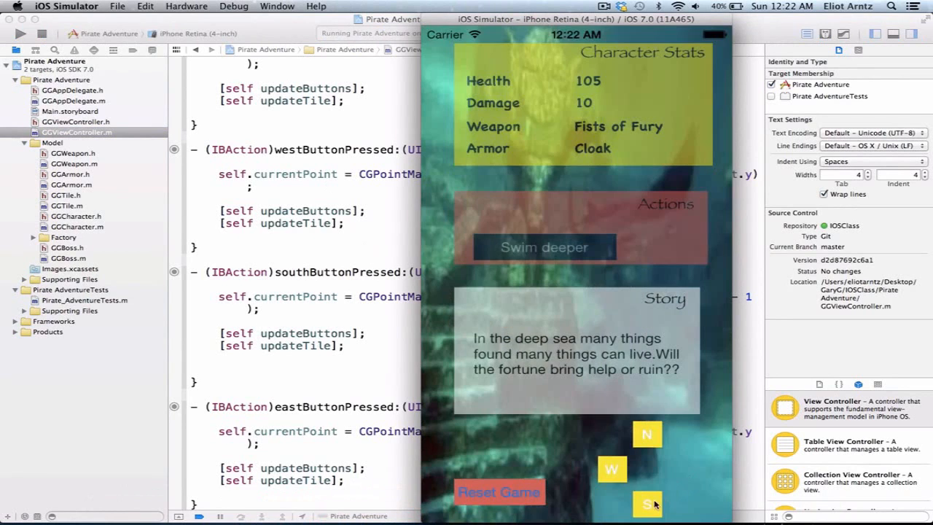
pyautogui.click(648, 504)
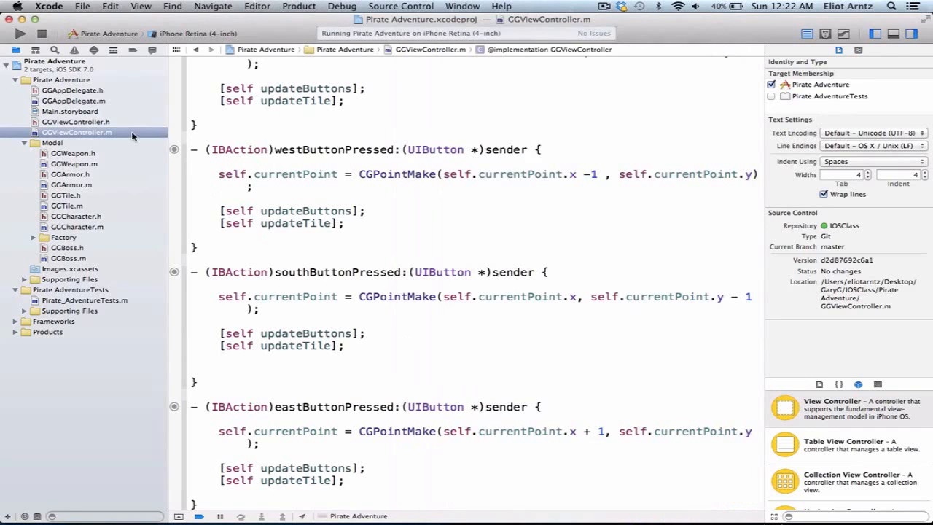
# Step: Remove stray blank lines in viewDidLoad and review the IBAction, resetButtonPressed and updateTile methods
pyautogui.scroll(3)
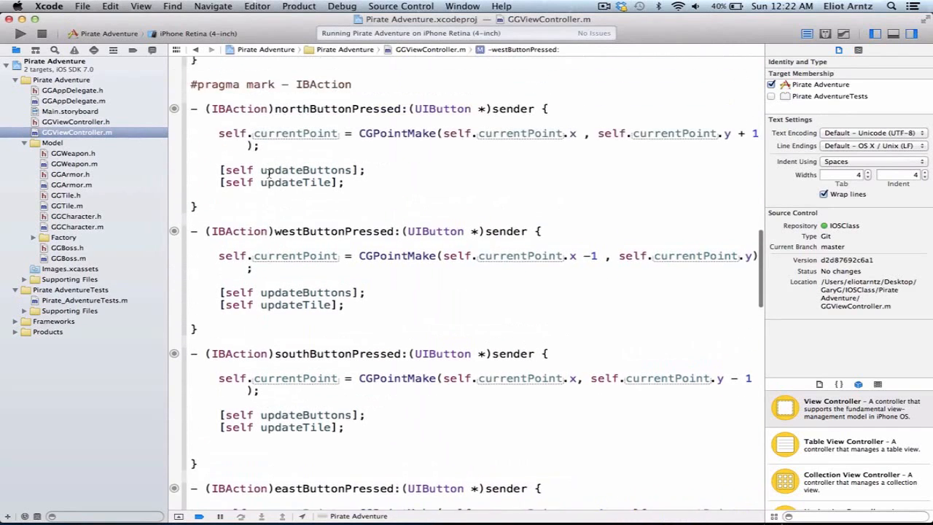
pyautogui.scroll(-3)
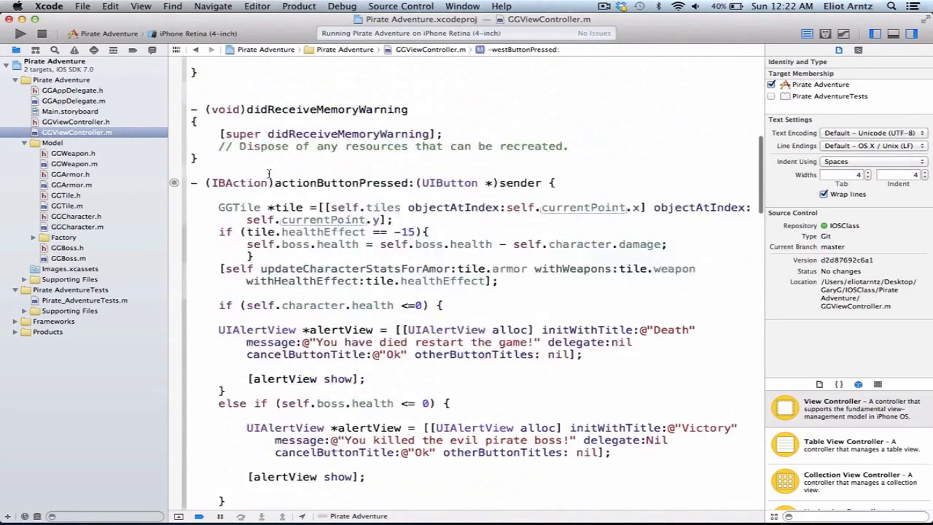
pyautogui.scroll(3)
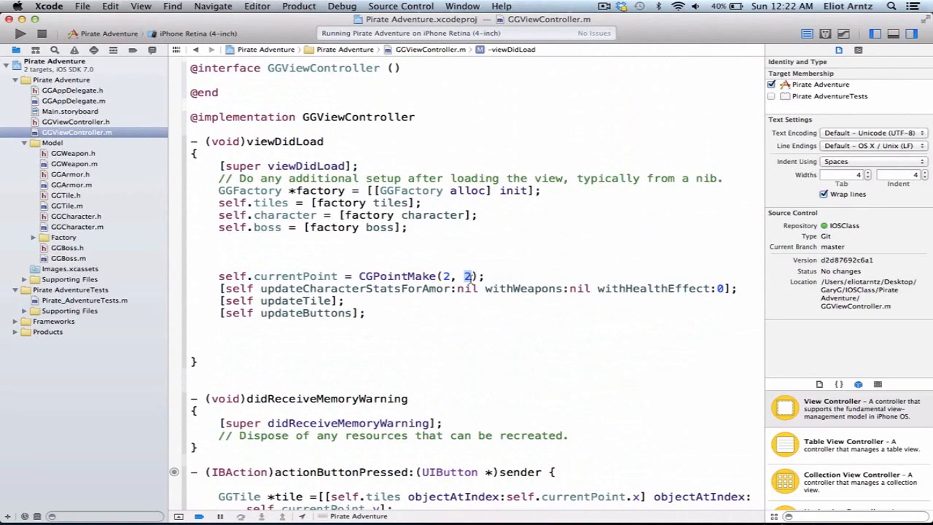
pyautogui.scroll(-3)
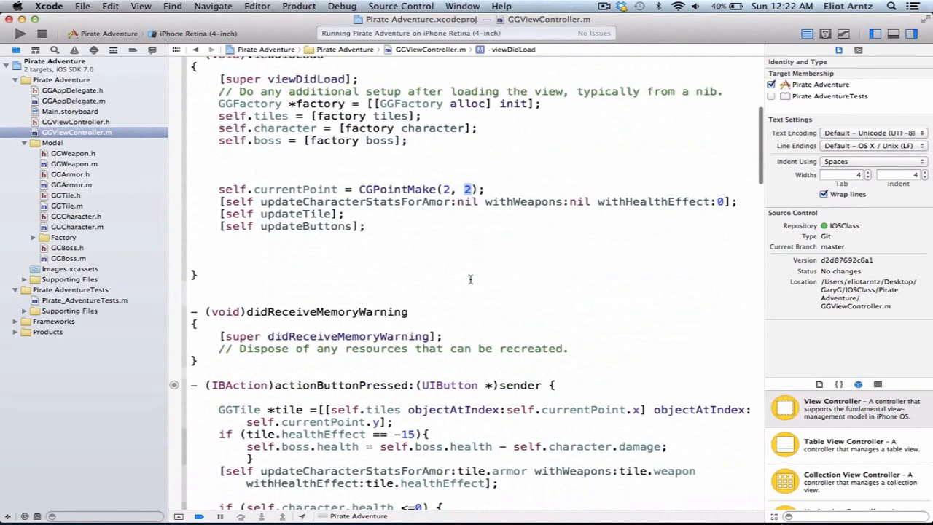
pyautogui.scroll(-3)
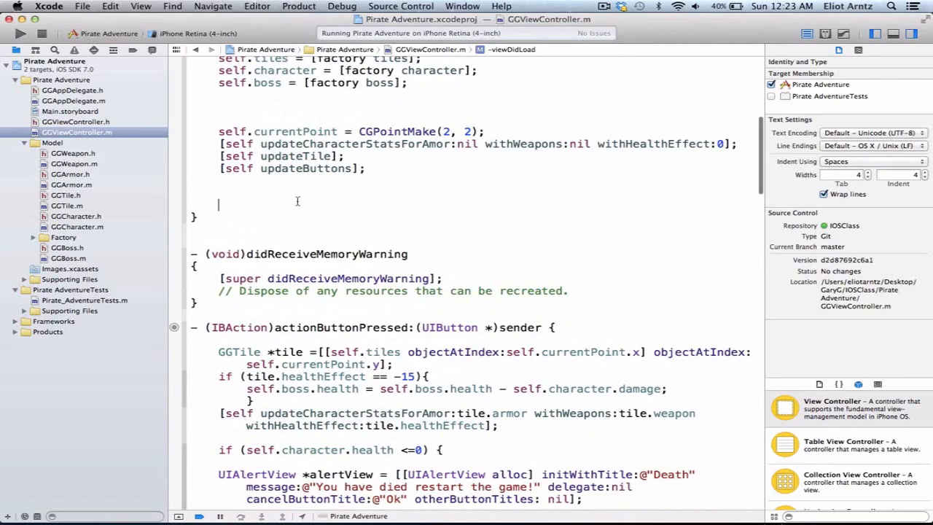
pyautogui.moveTo(304, 199)
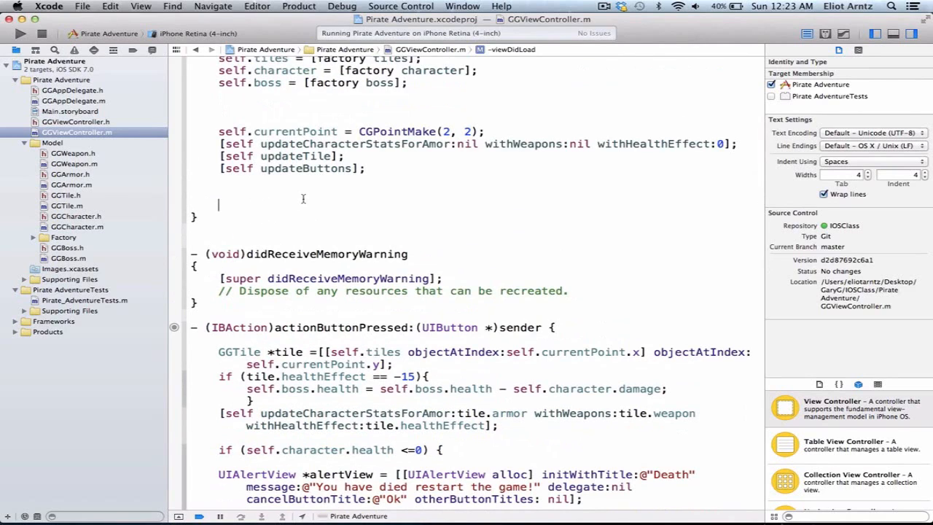
pyautogui.scroll(3)
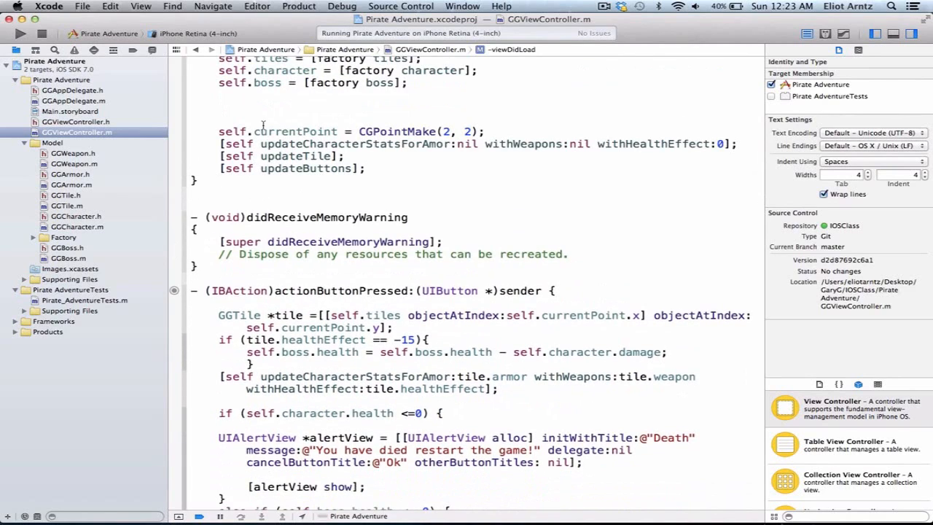
pyautogui.scroll(3)
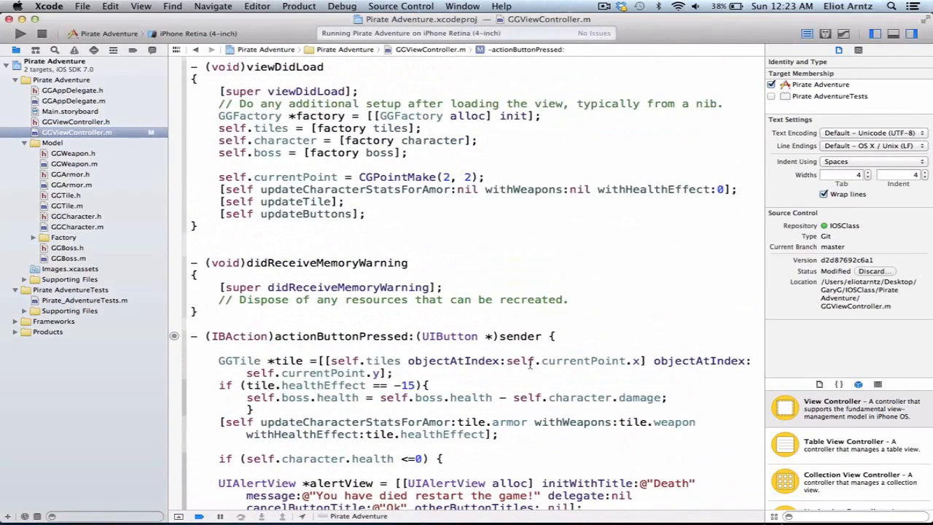
pyautogui.scroll(-3)
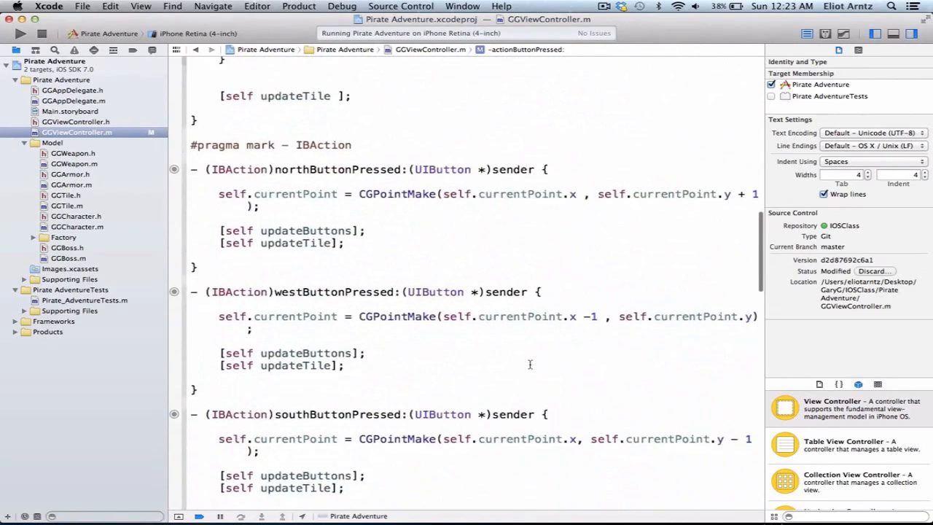
pyautogui.scroll(-3)
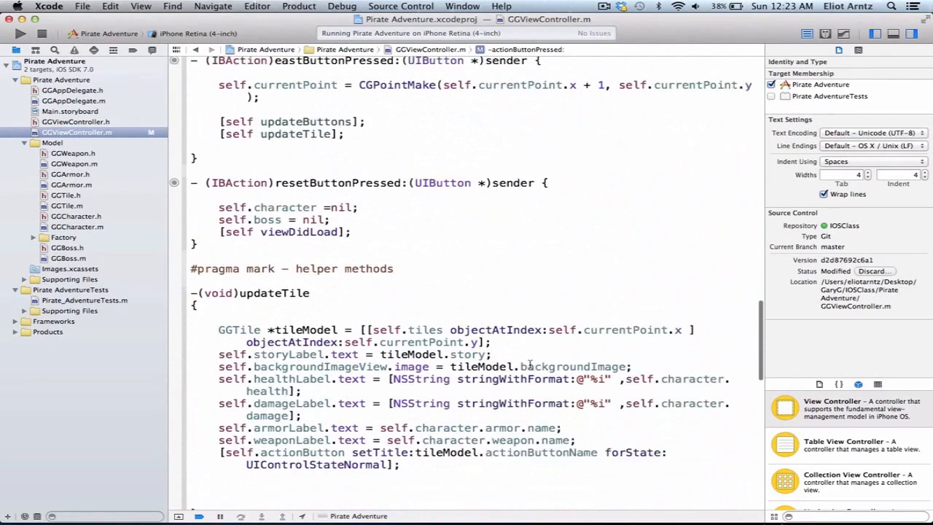
pyautogui.scroll(3)
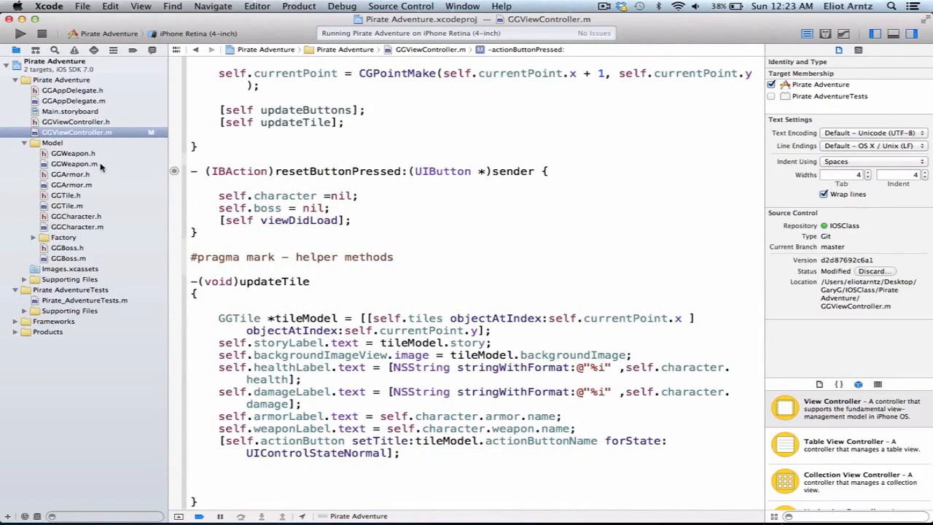
# Step: Check the weapon properties in GGWeapon.h, then load the MAS student's Pirate Adventure project
pyautogui.click(73, 153)
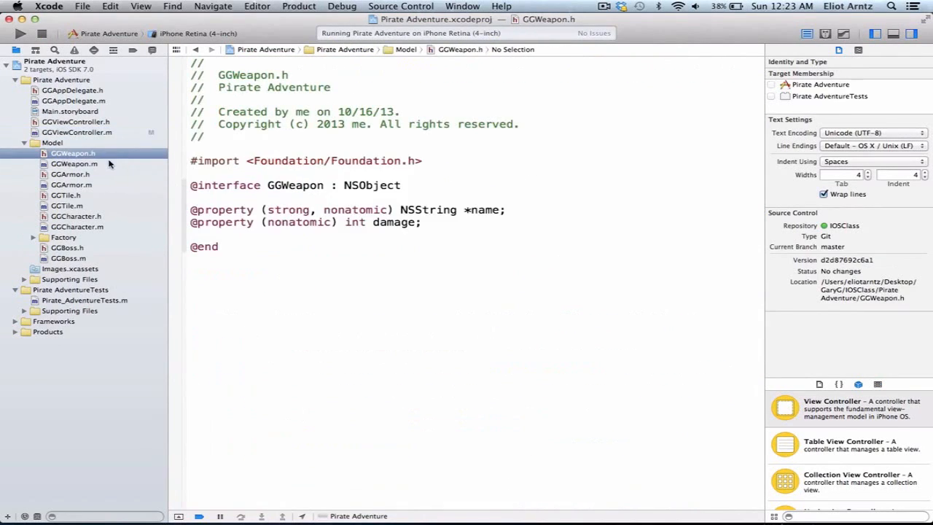
pyautogui.moveTo(42, 148)
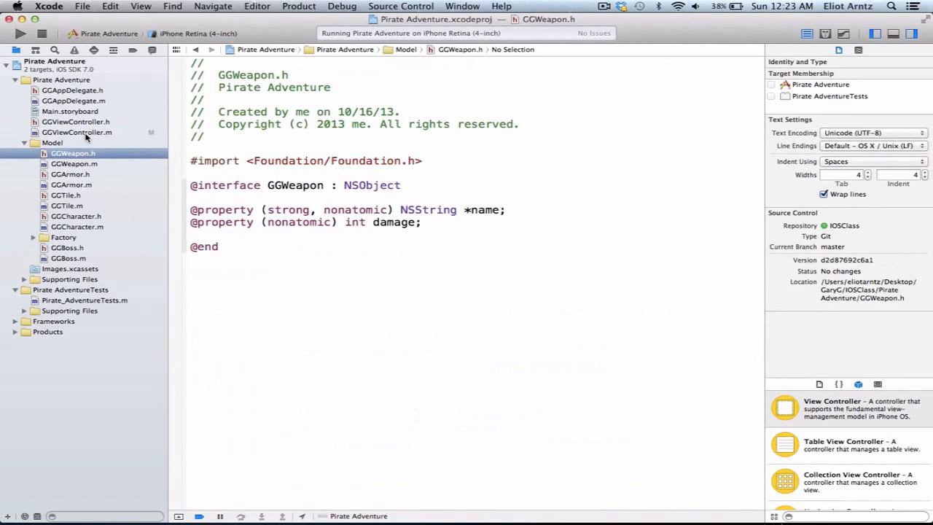
pyautogui.click(75, 132)
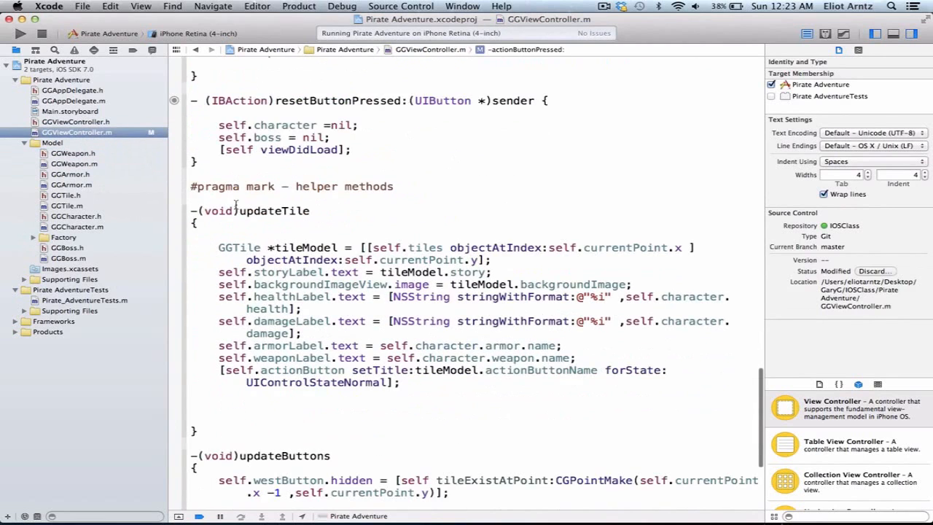
pyautogui.scroll(-3)
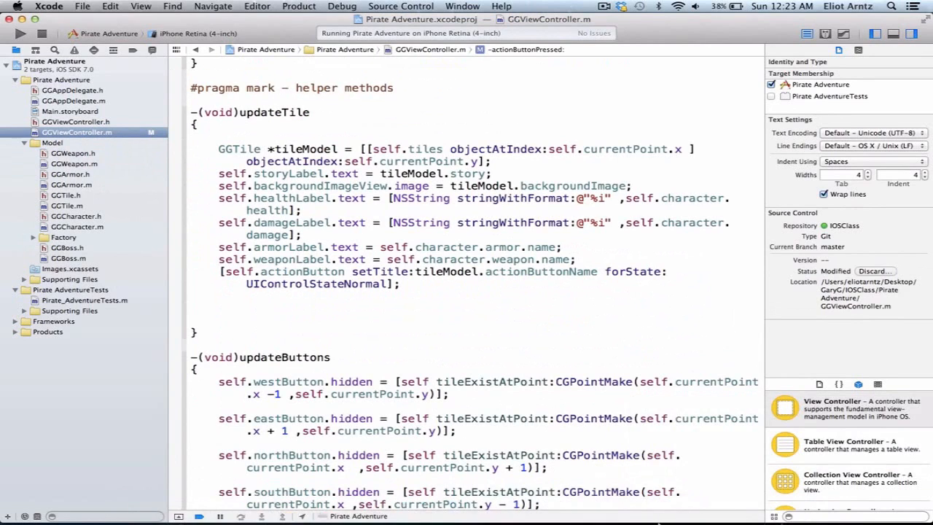
pyautogui.moveTo(615, 434)
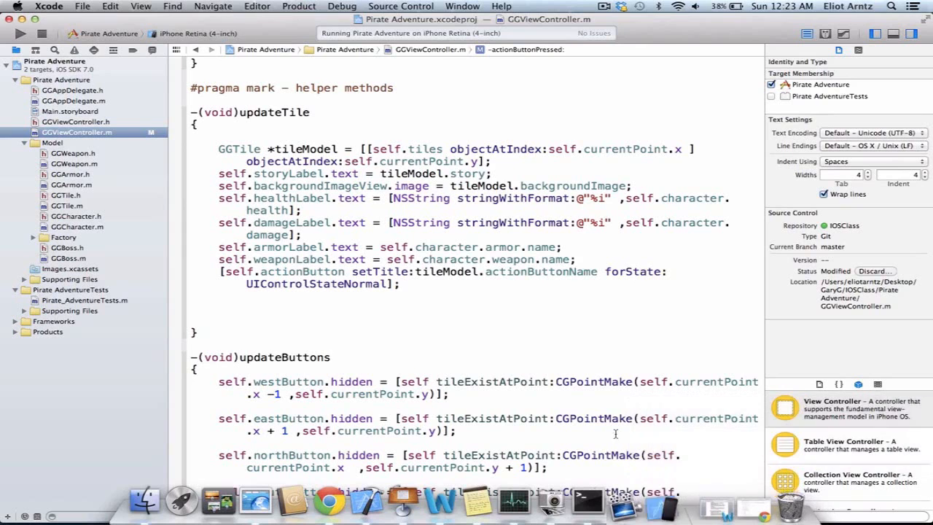
pyautogui.click(141, 131)
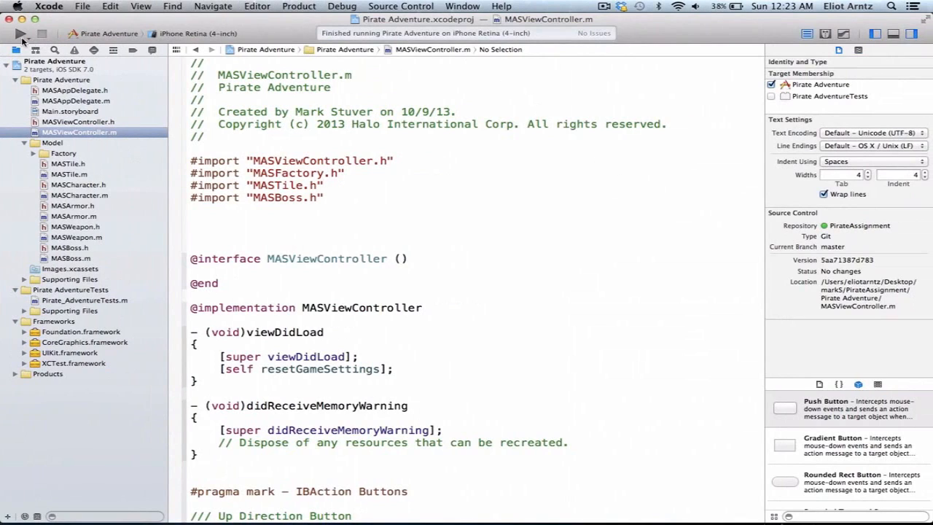
# Step: Run the MAS student's Pirate Adventure app in iOS Simulator
pyautogui.click(20, 33)
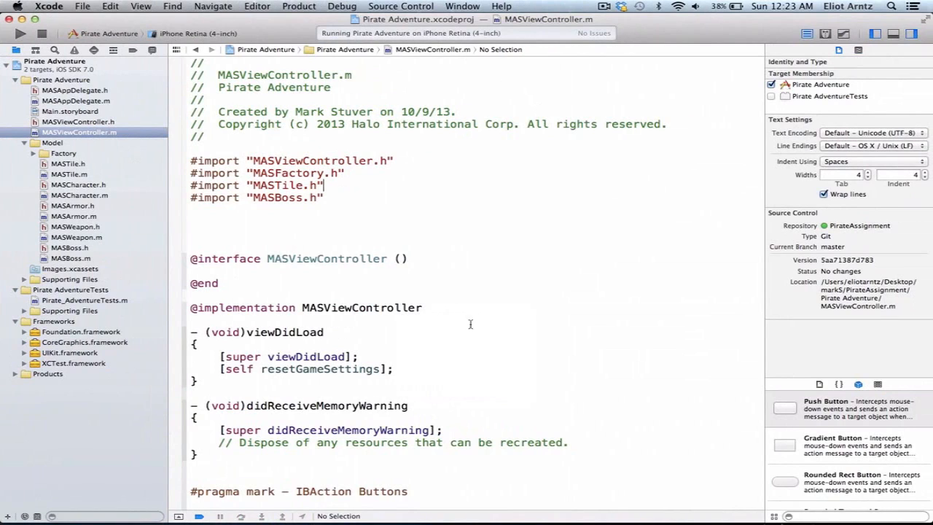
pyautogui.moveTo(554, 498)
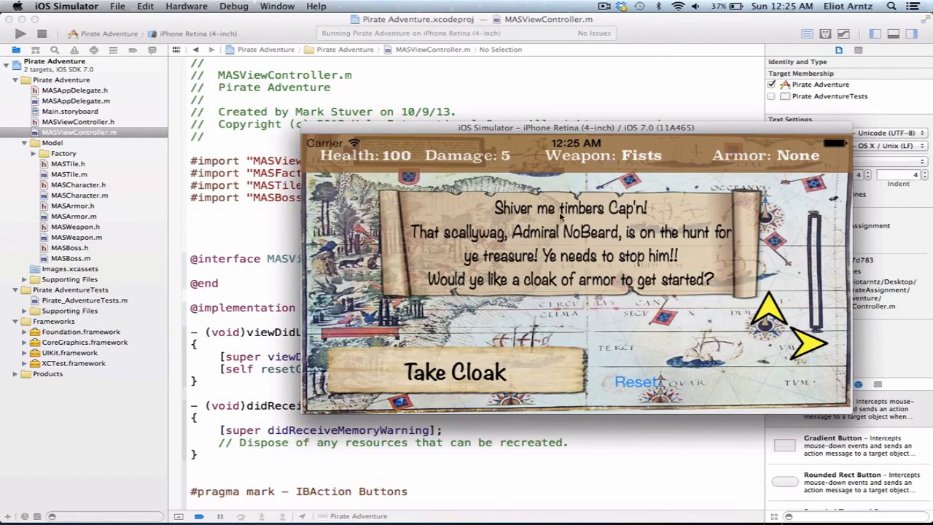
pyautogui.moveTo(417, 222)
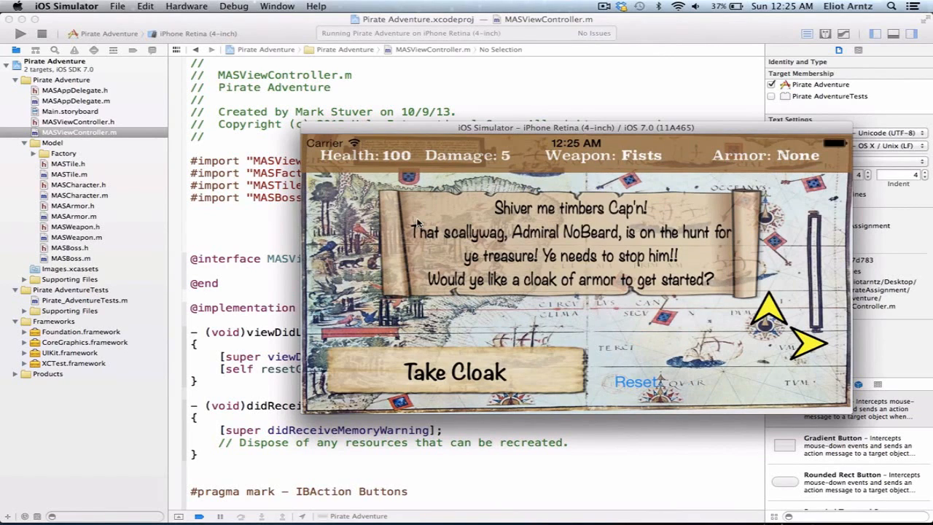
pyautogui.moveTo(770, 314)
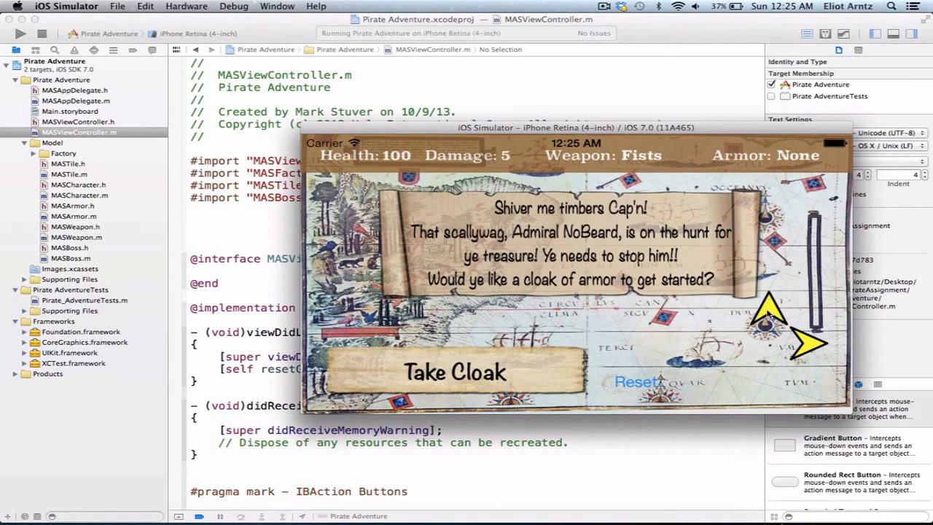
# Step: Move from the cloak tile to the pistols tile using a direction arrow
pyautogui.click(454, 372)
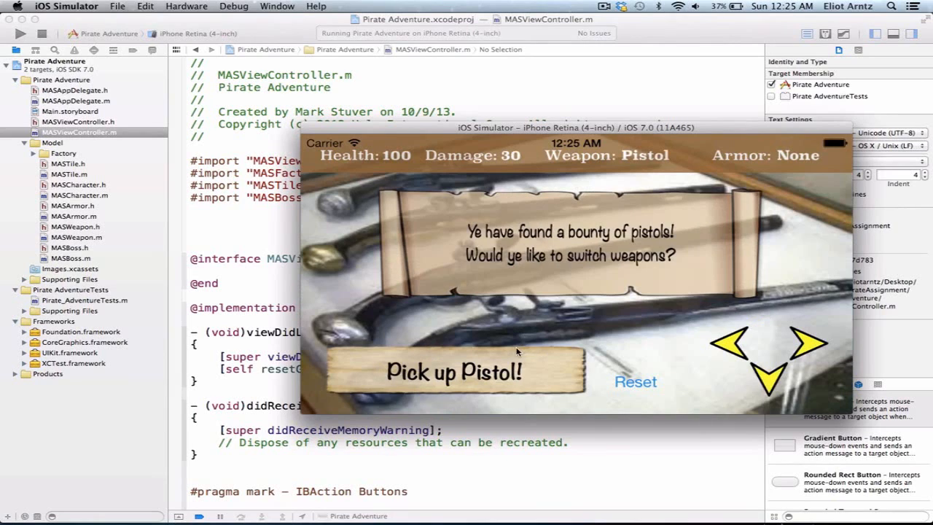
pyautogui.moveTo(262, 319)
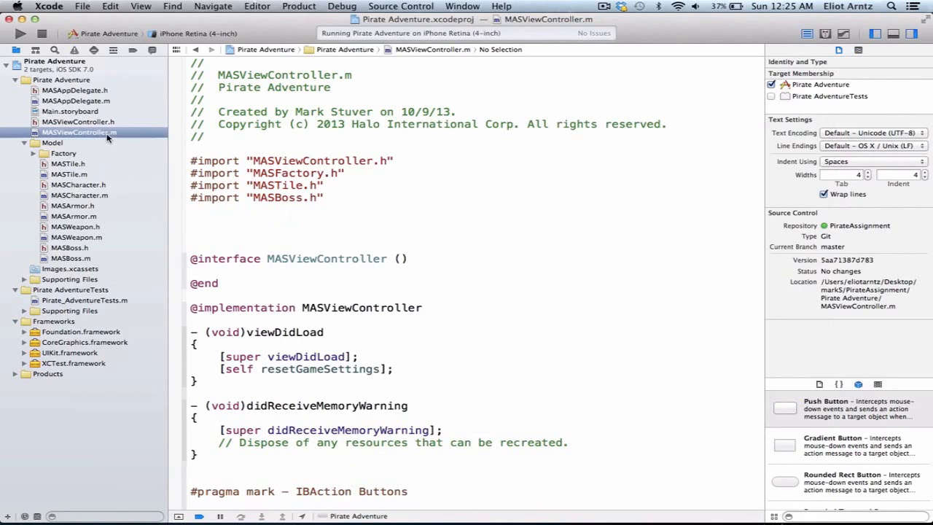
pyautogui.scroll(-3)
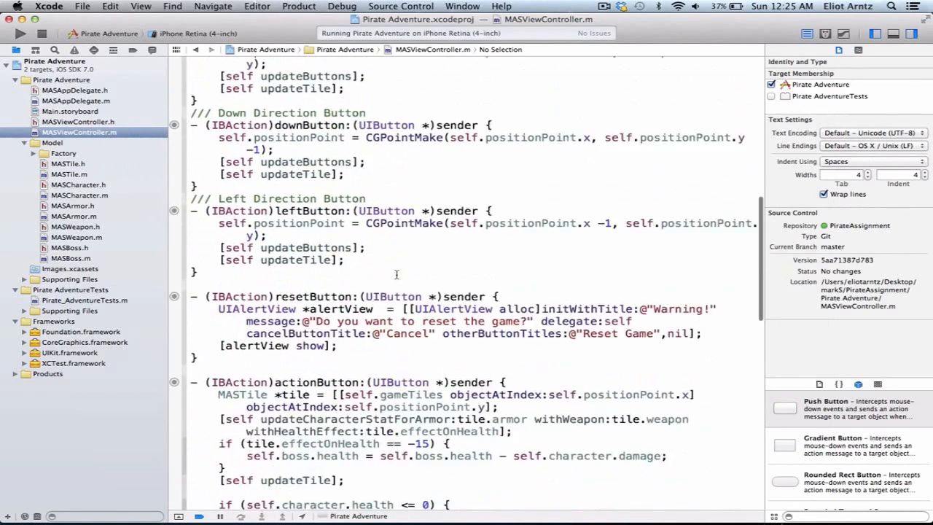
pyautogui.scroll(-3)
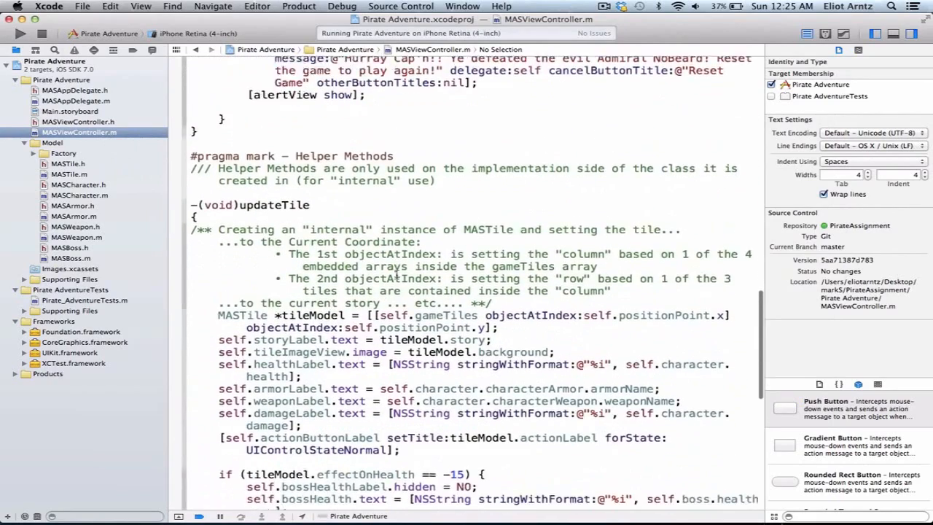
pyautogui.scroll(-3)
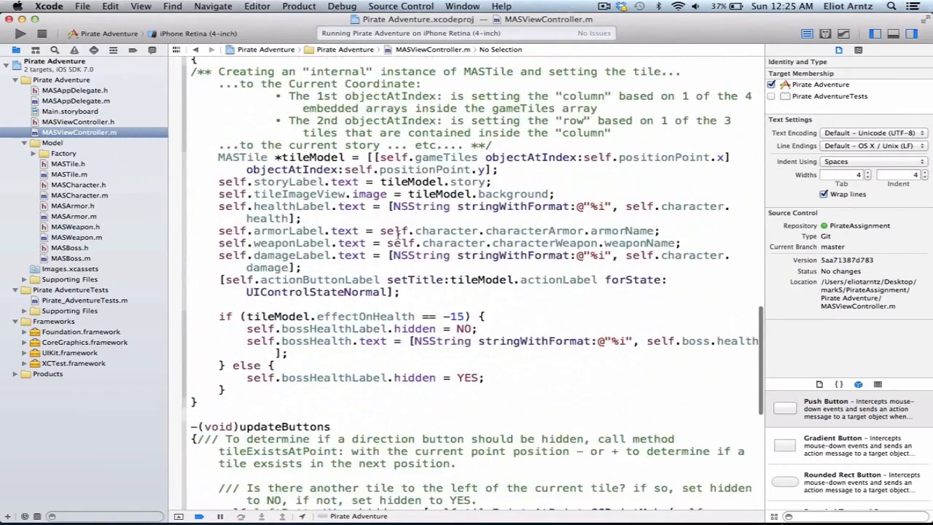
pyautogui.scroll(-3)
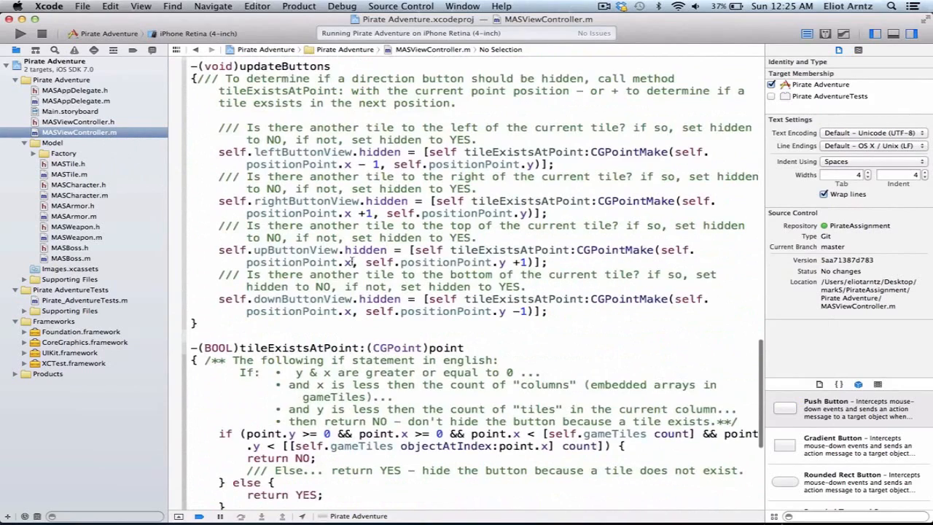
pyautogui.scroll(-3)
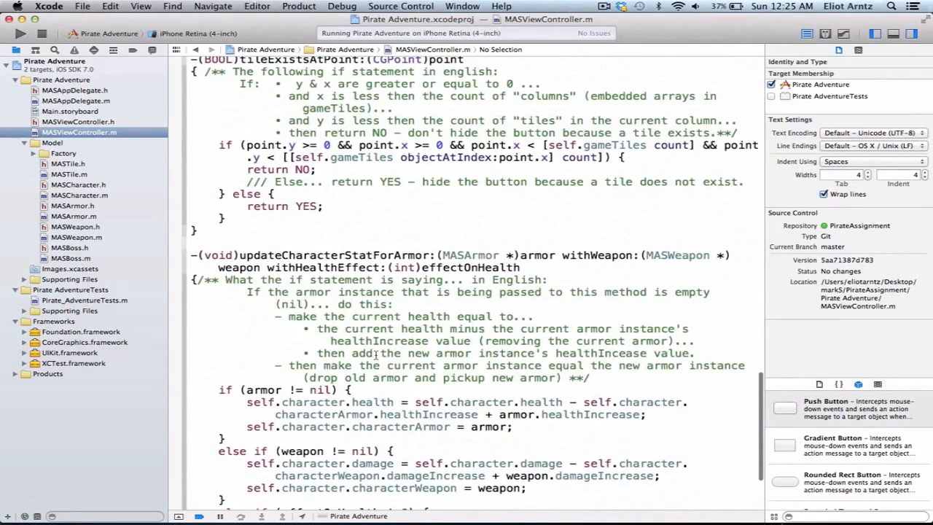
pyautogui.scroll(3)
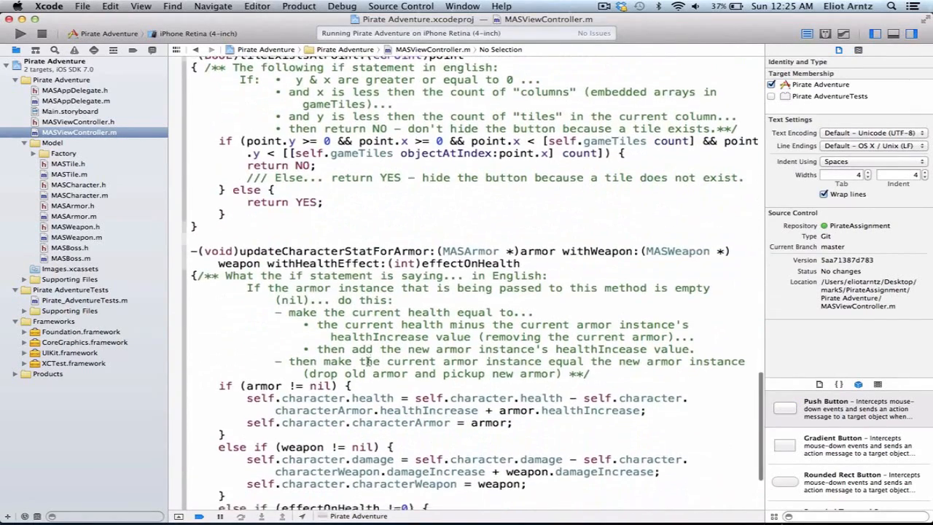
pyautogui.scroll(-3)
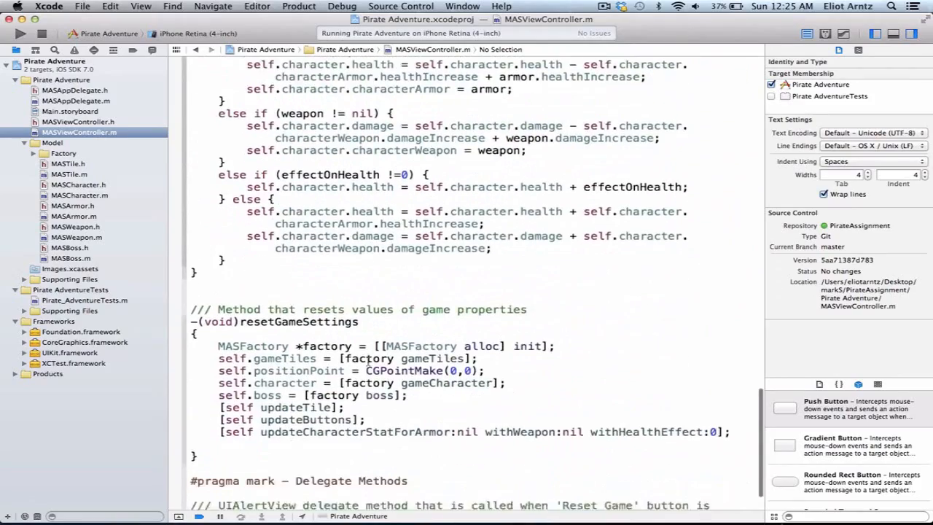
pyautogui.scroll(3)
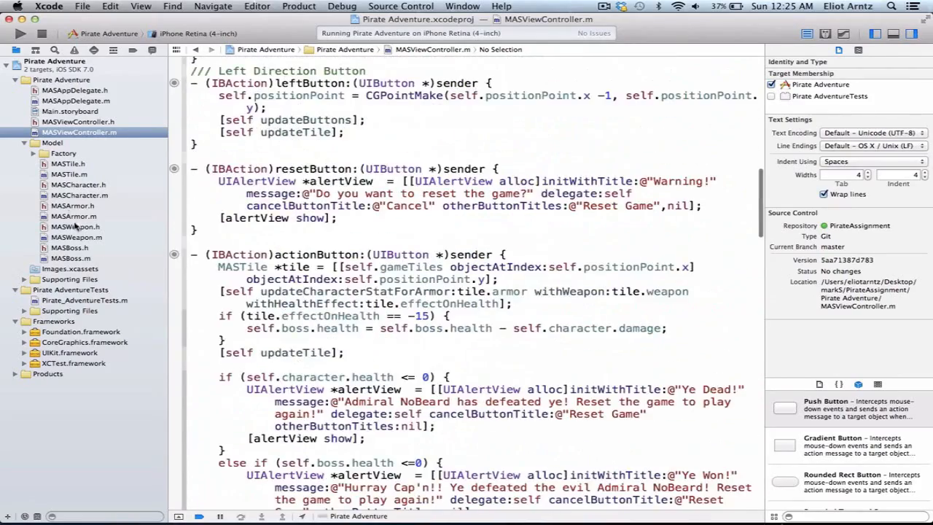
pyautogui.scroll(3)
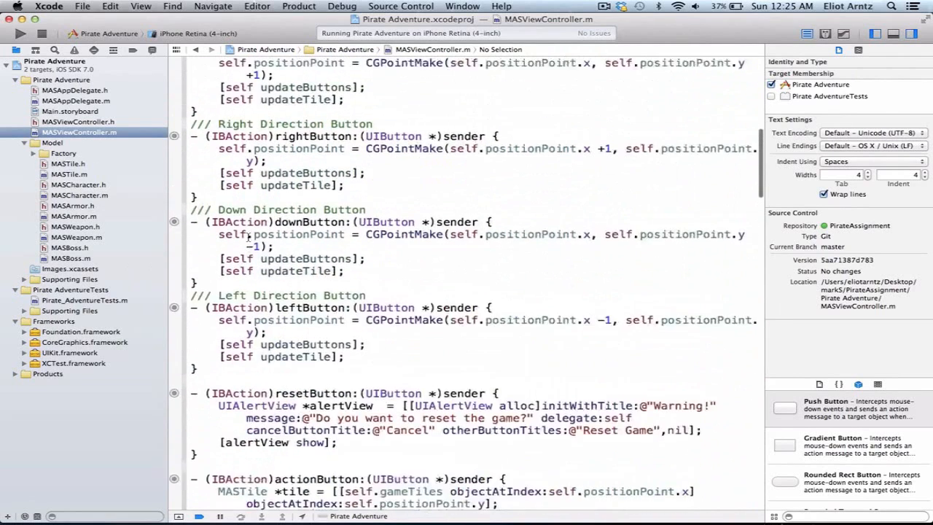
pyautogui.scroll(3)
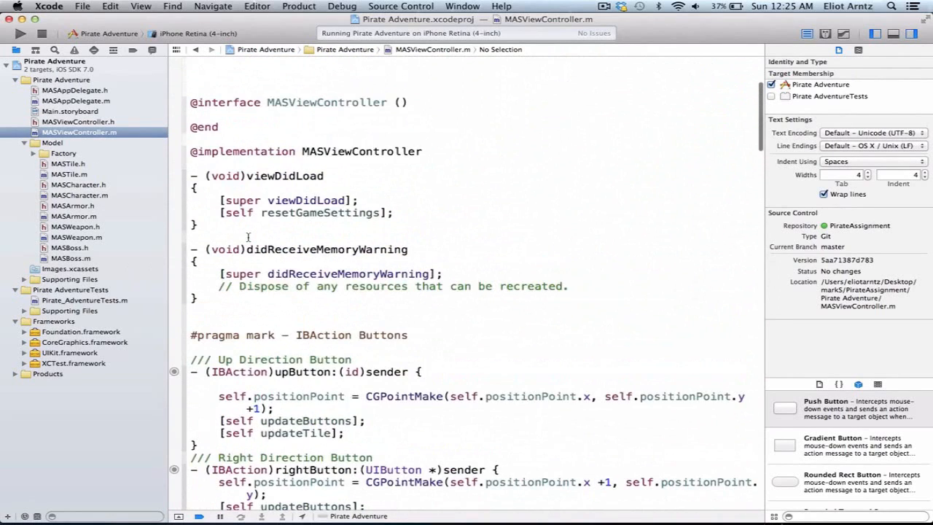
pyautogui.scroll(3)
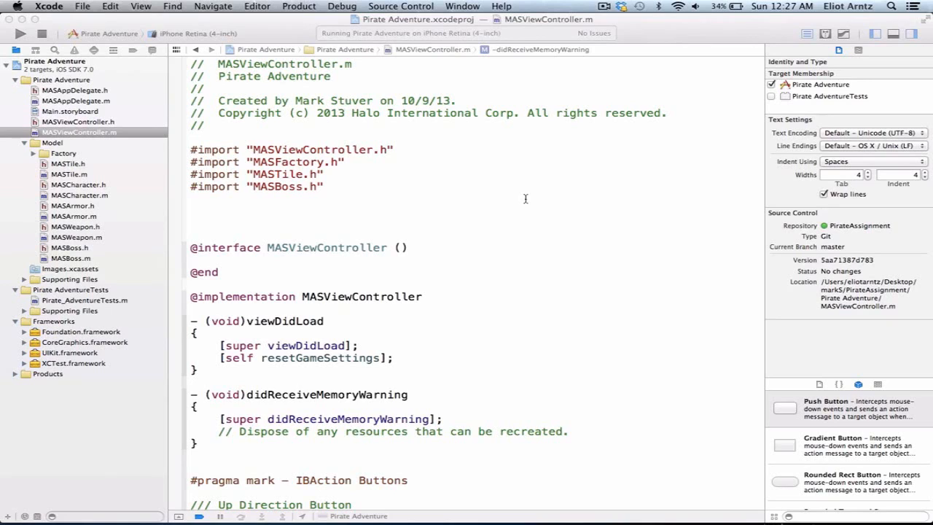
pyautogui.moveTo(567, 245)
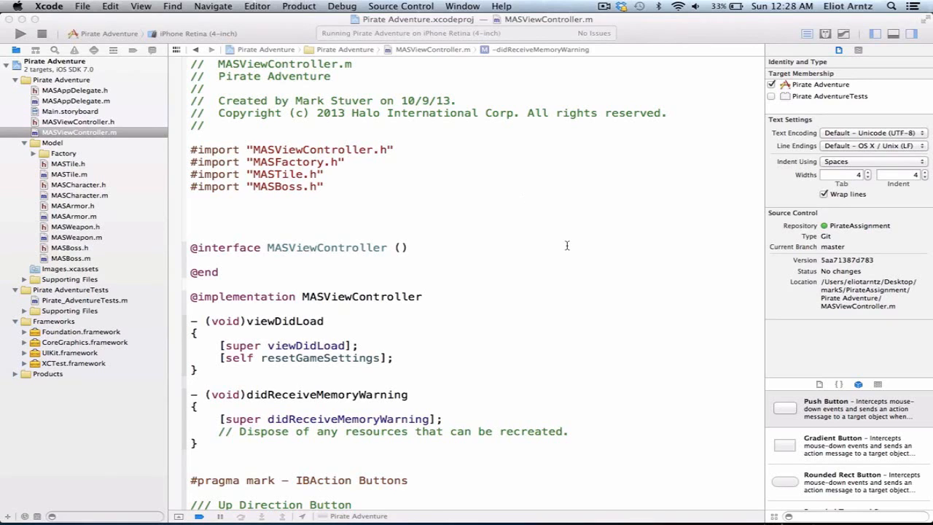